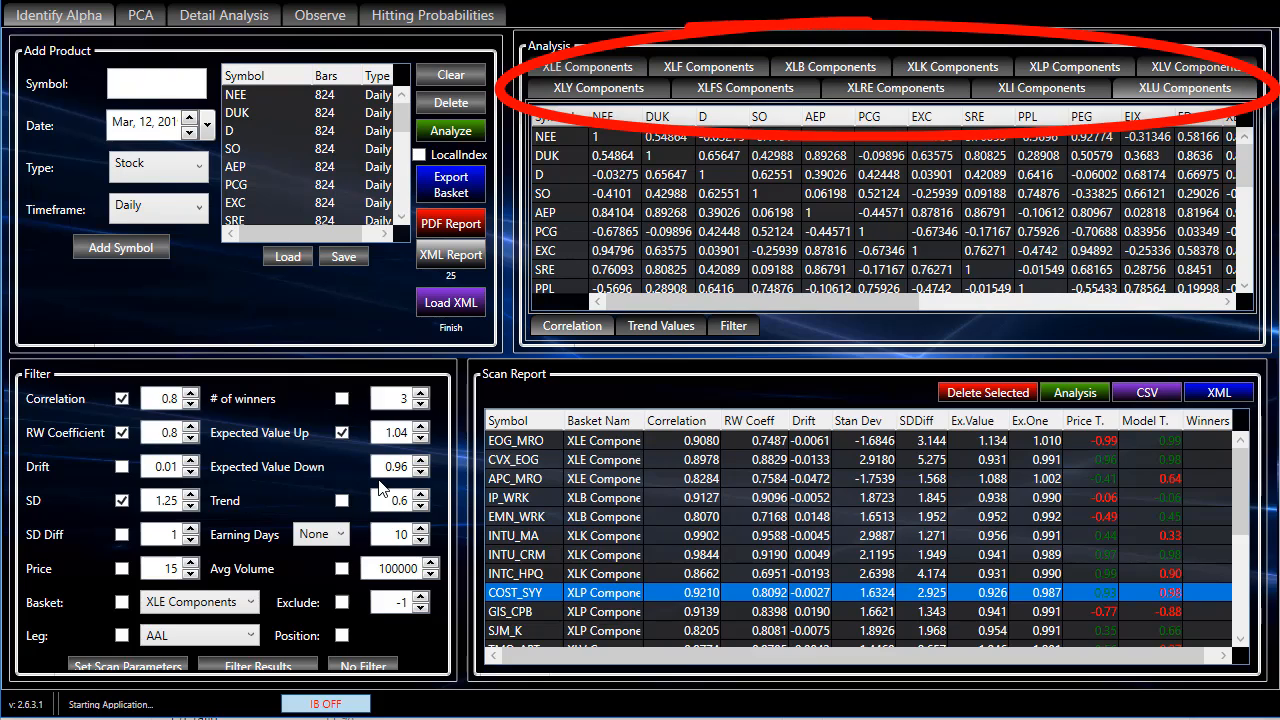
mouse_move(543, 85)
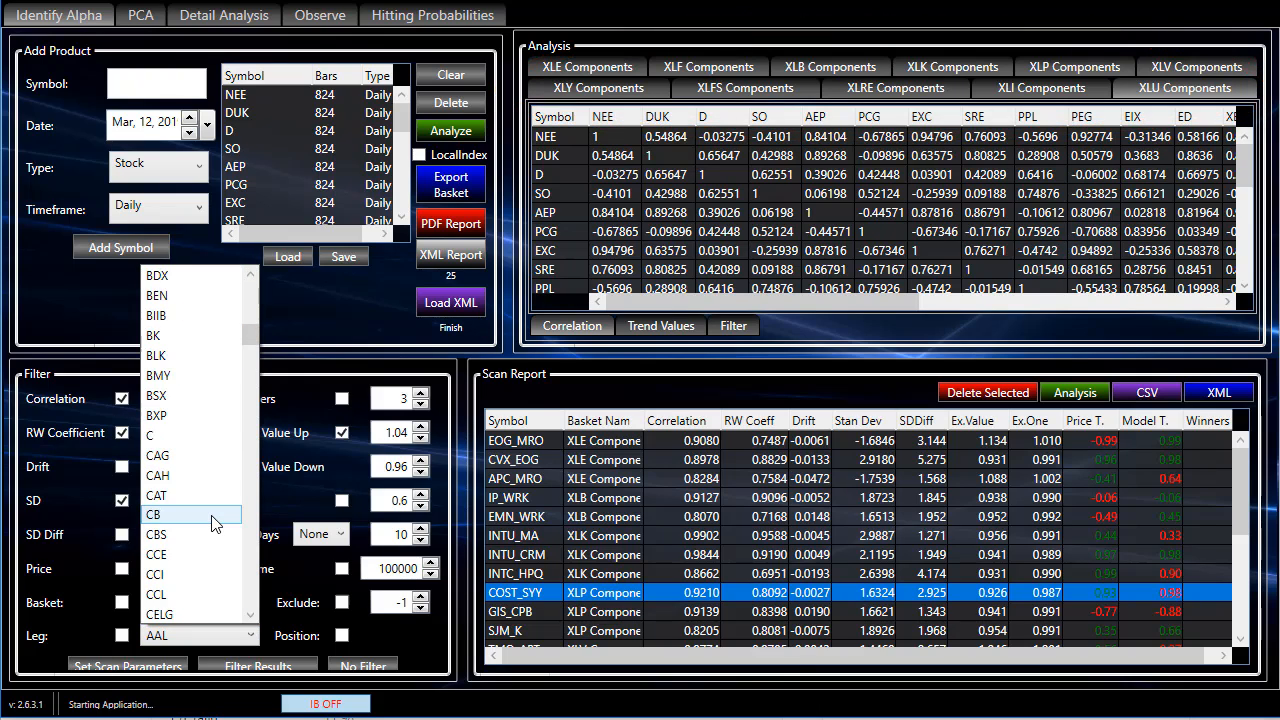
Step: Scroll down the scan settings panel toward the PNC leg filter
scroll(down, 3)
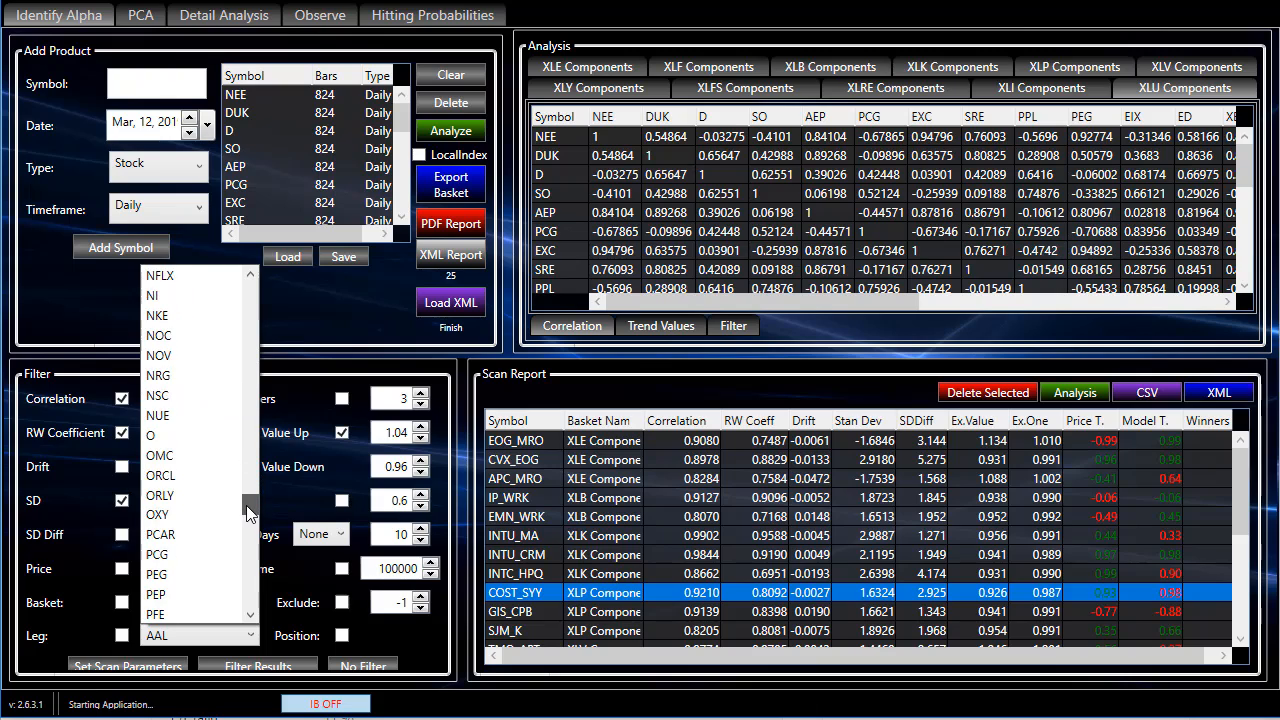
scroll(down, 3)
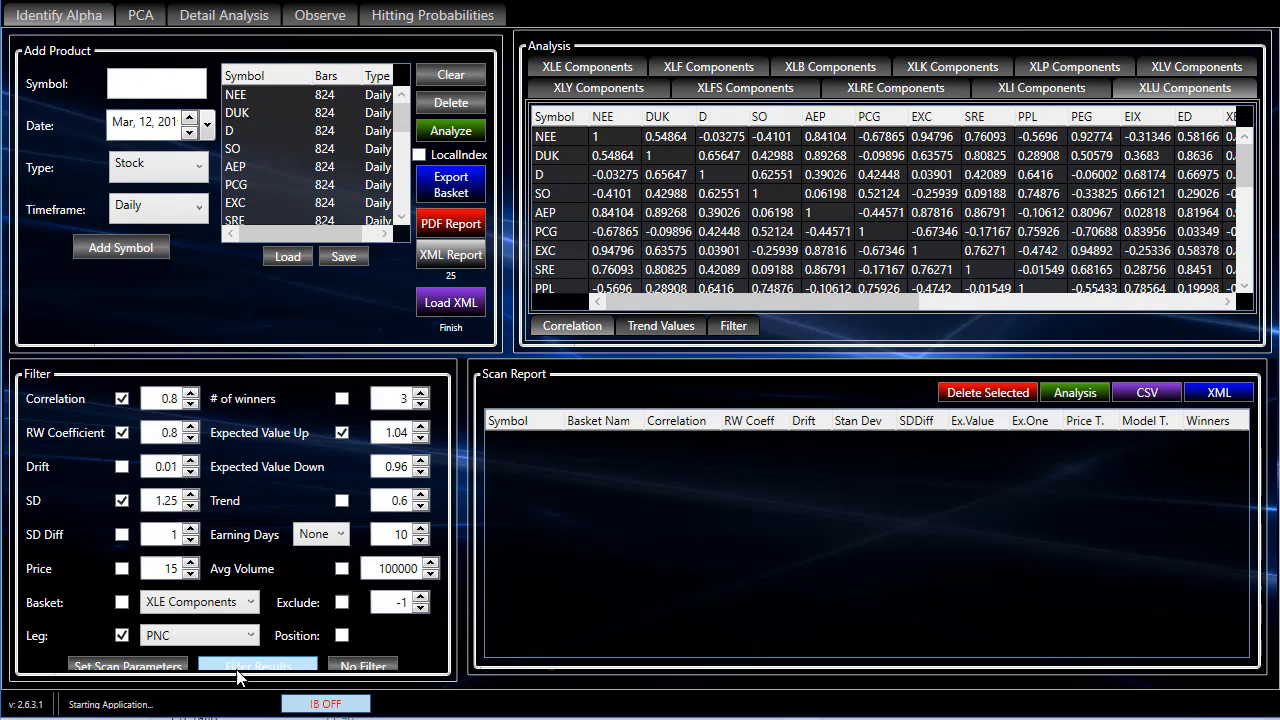
Step: Apply the PNC leg filter, leaving PNC_MS, PNC_SCHW and PNC_COF in the scan report
click(341, 432)
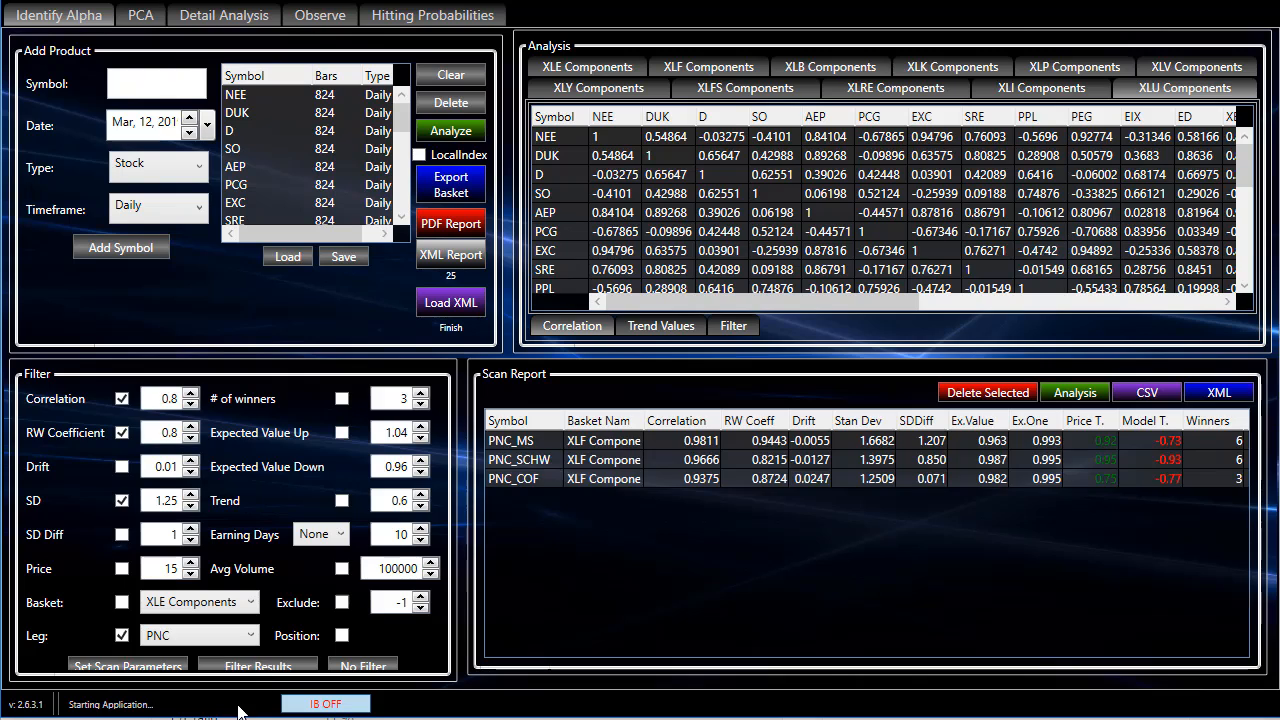
mouse_move(535, 480)
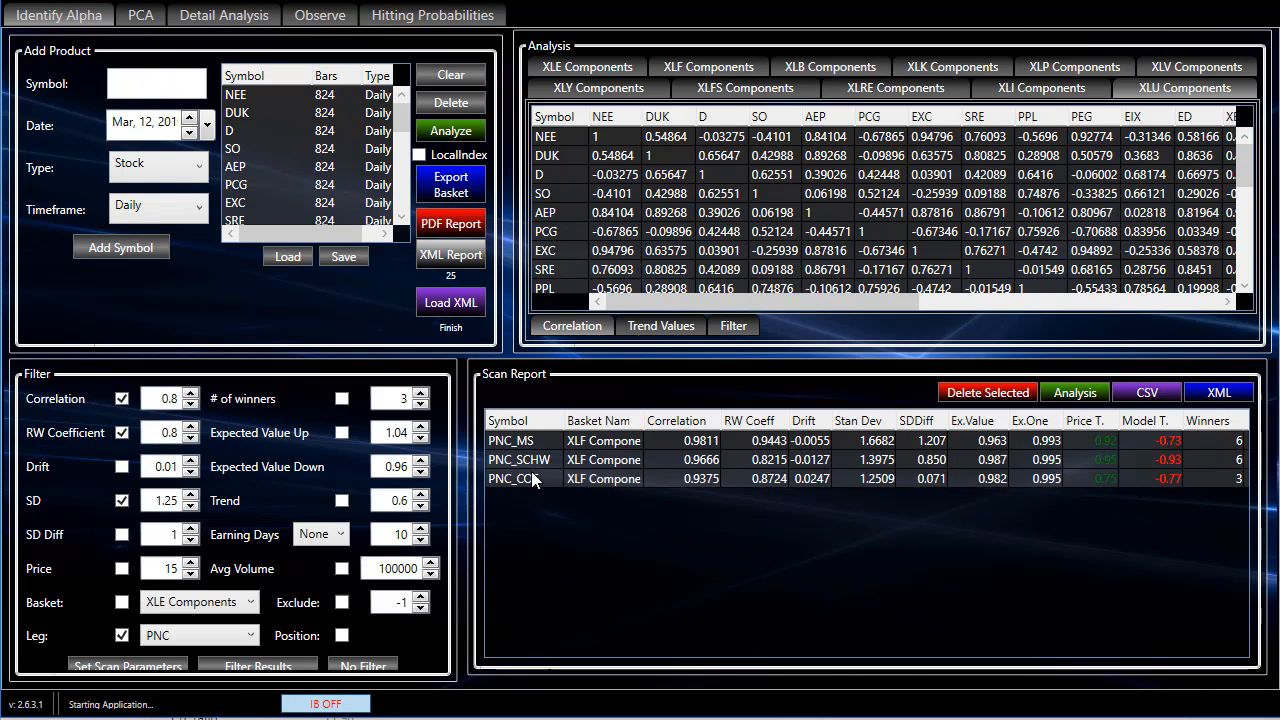
mouse_move(508, 456)
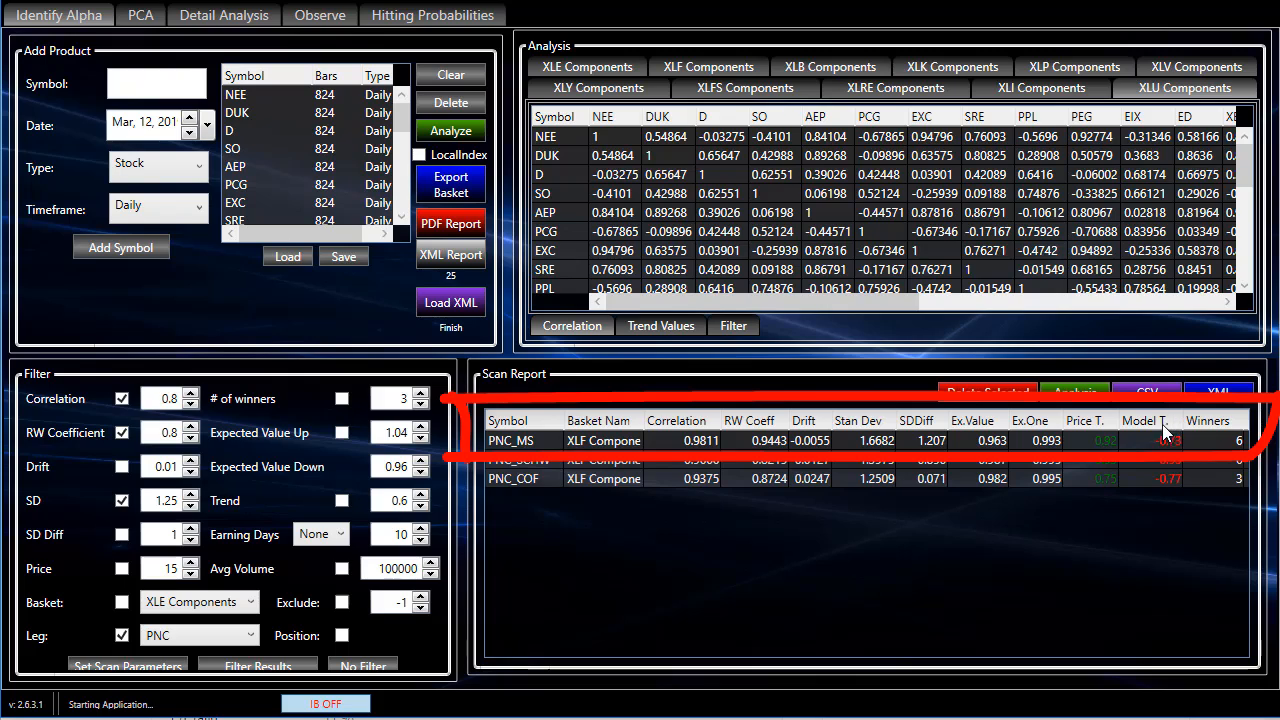
mouse_move(995, 445)
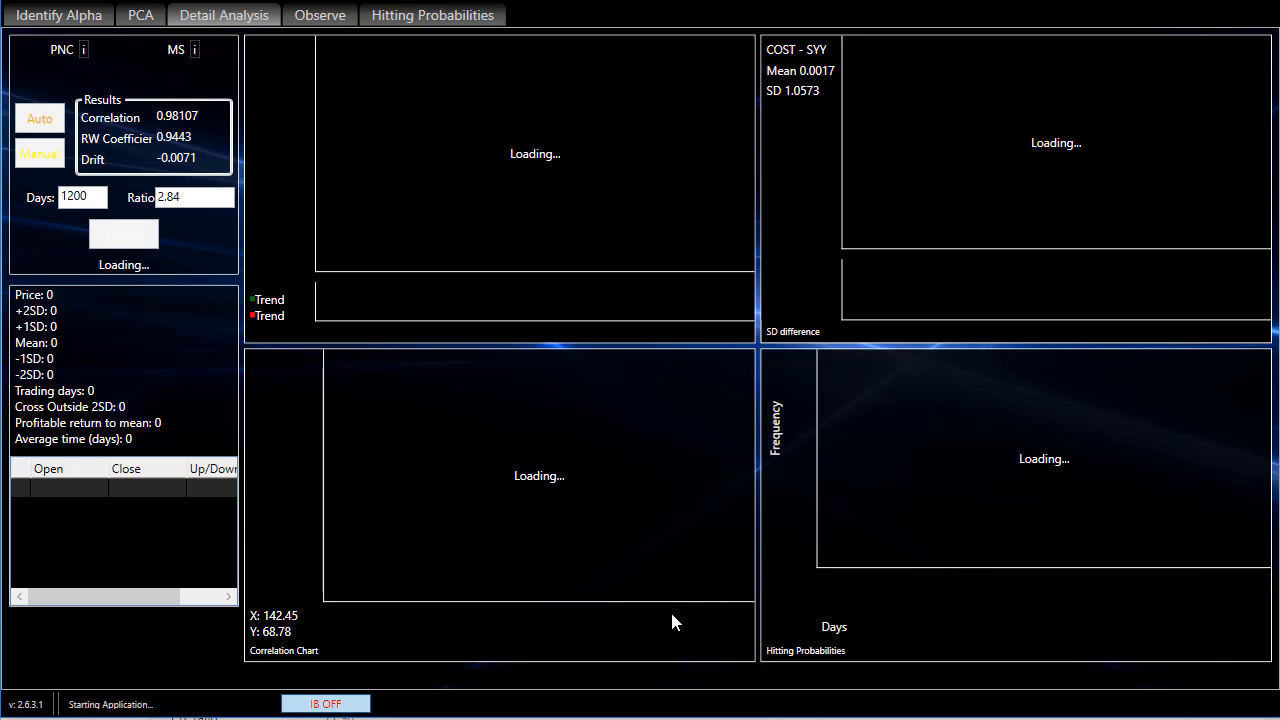
Step: Open PNC_MS in Detail Analysis to show its spread chart, deviation bands and trend histogram
click(123, 233)
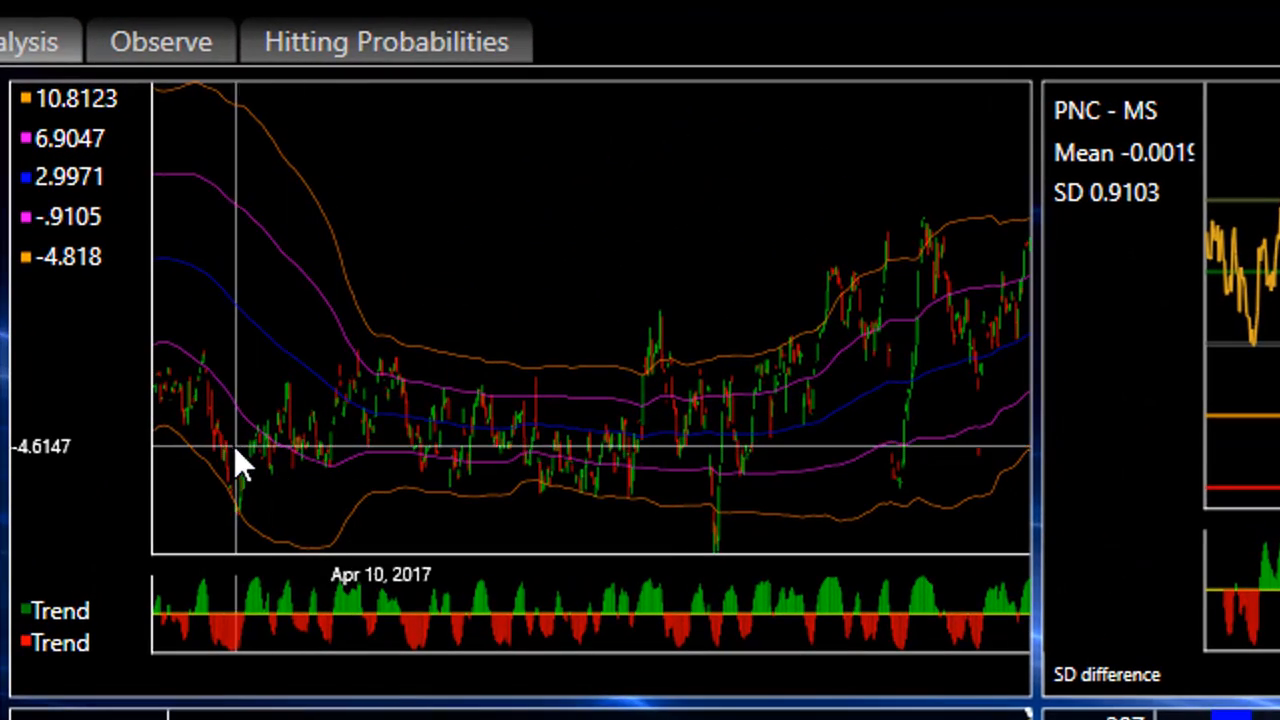
mouse_move(170, 405)
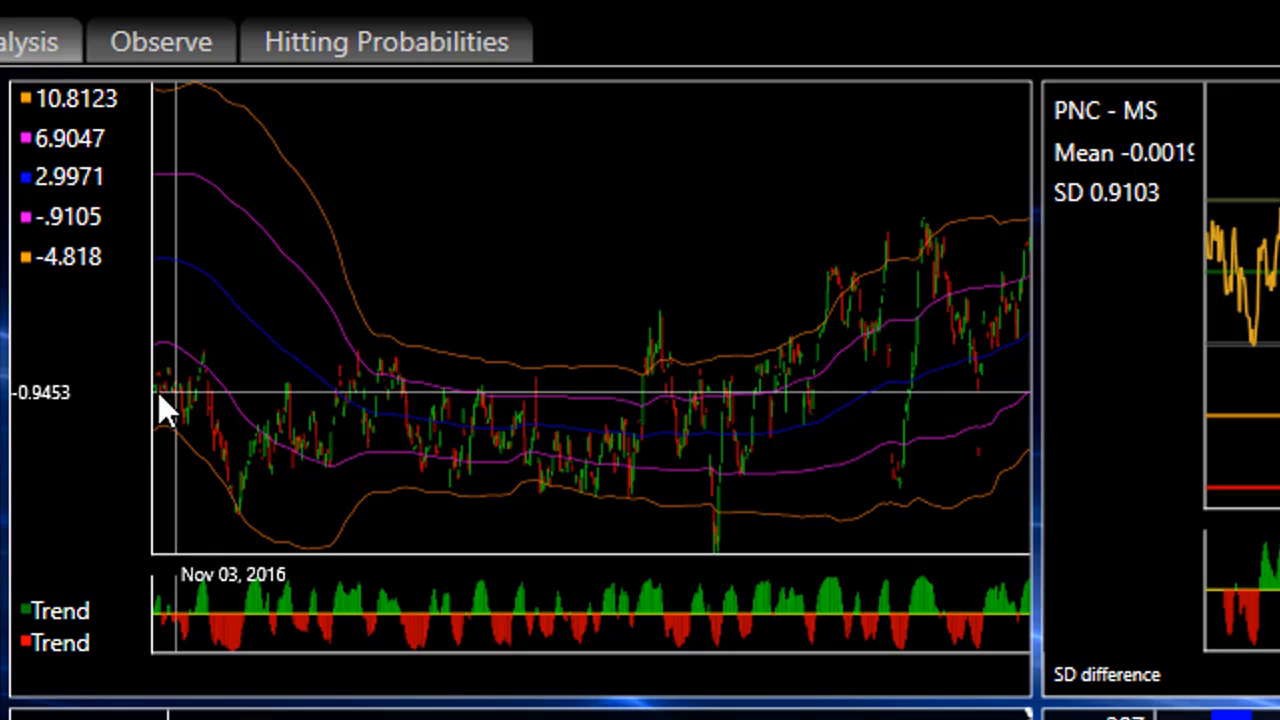
mouse_move(155, 390)
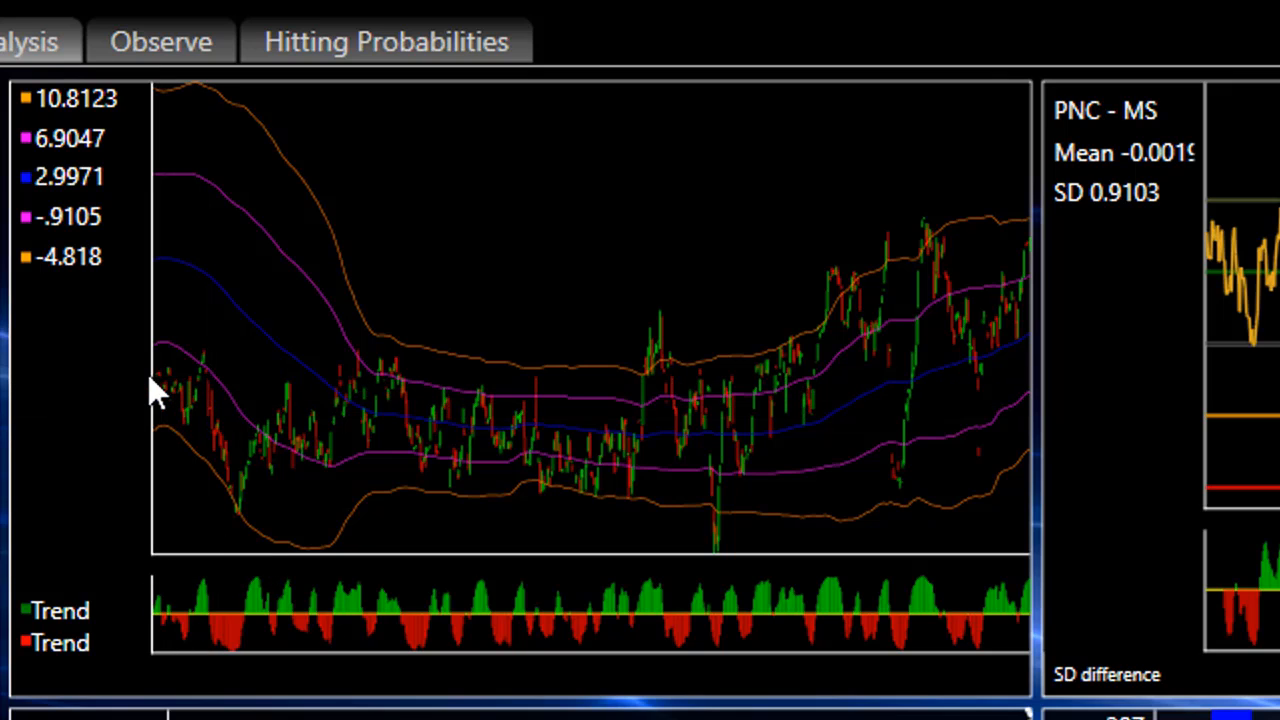
mouse_move(280, 475)
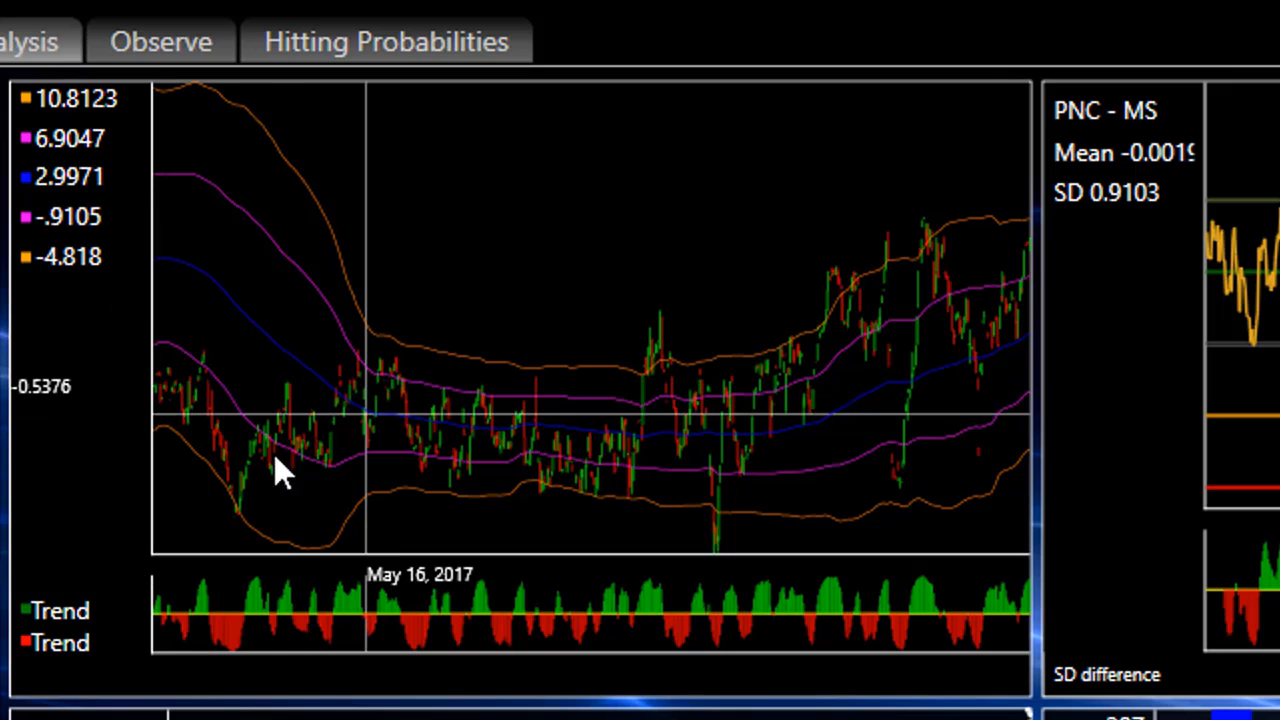
mouse_move(165, 405)
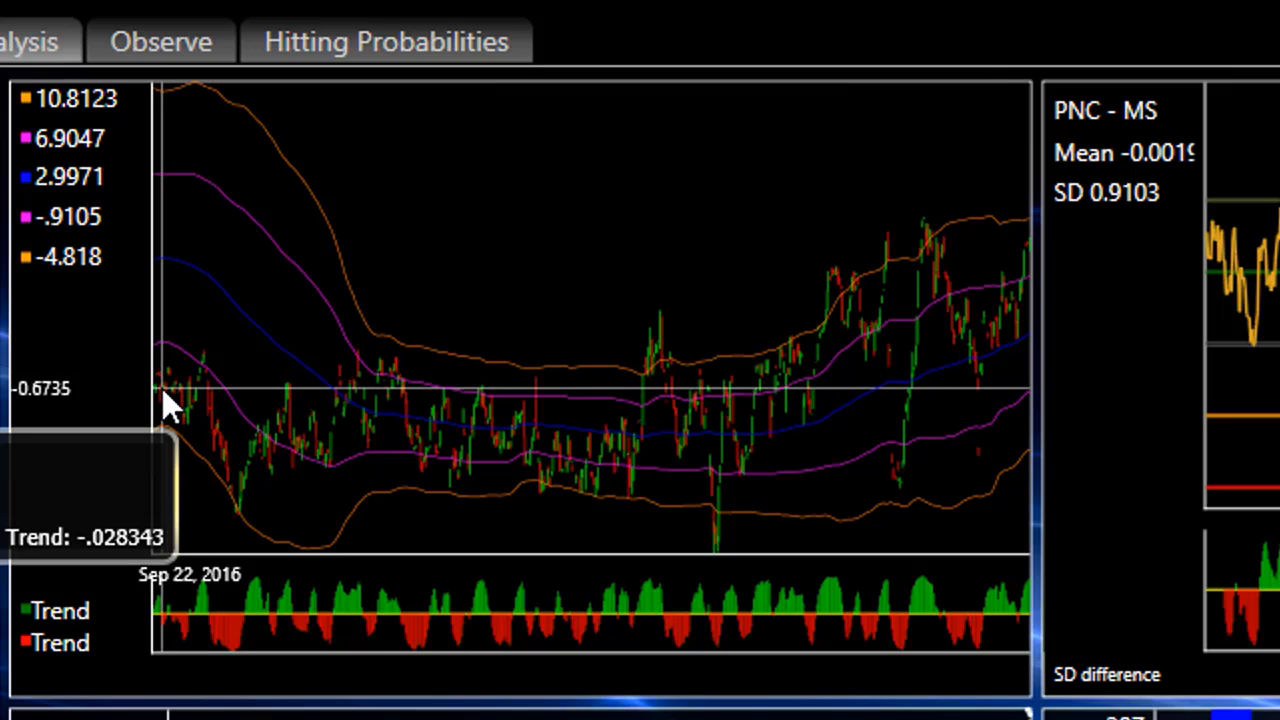
mouse_move(740, 375)
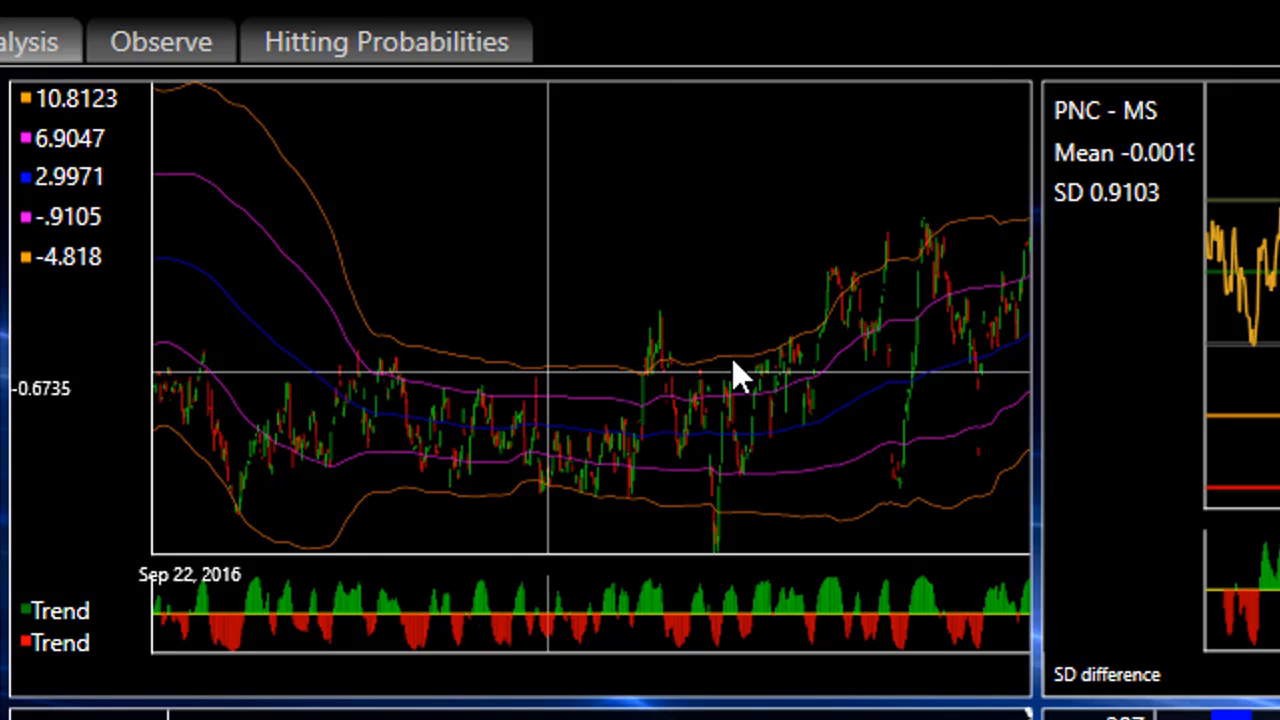
mouse_move(745, 505)
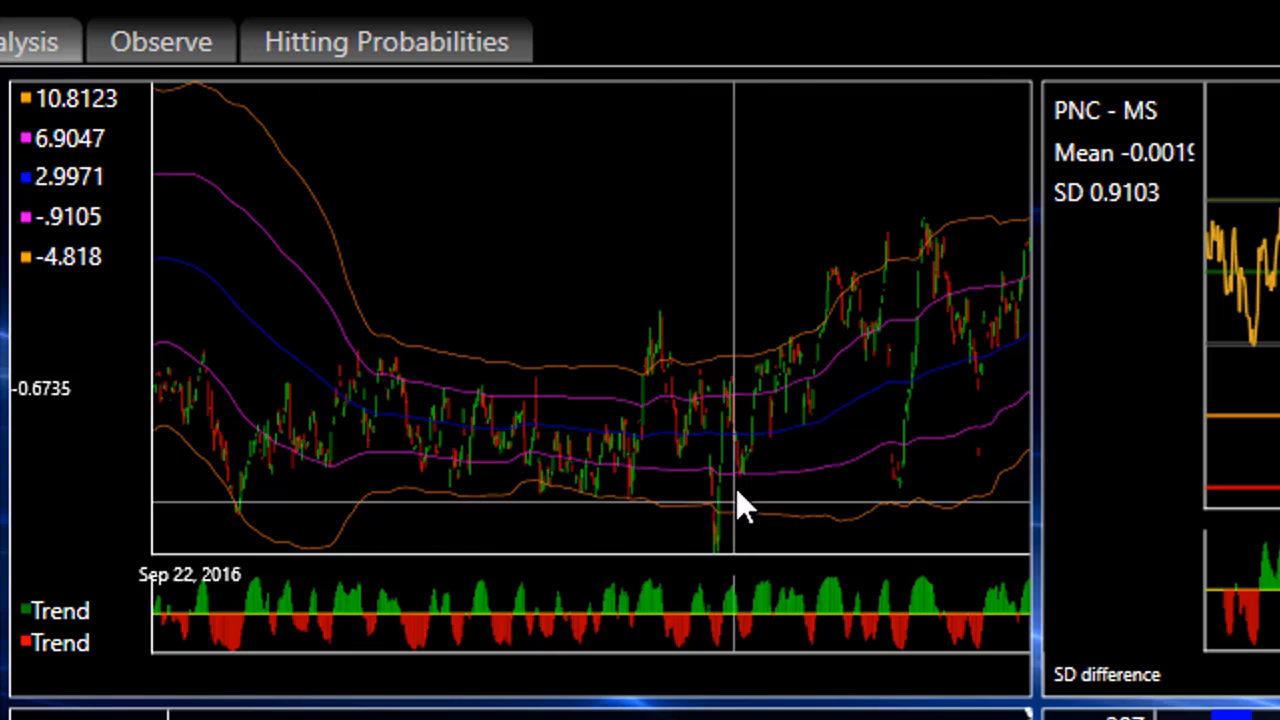
mouse_move(460, 470)
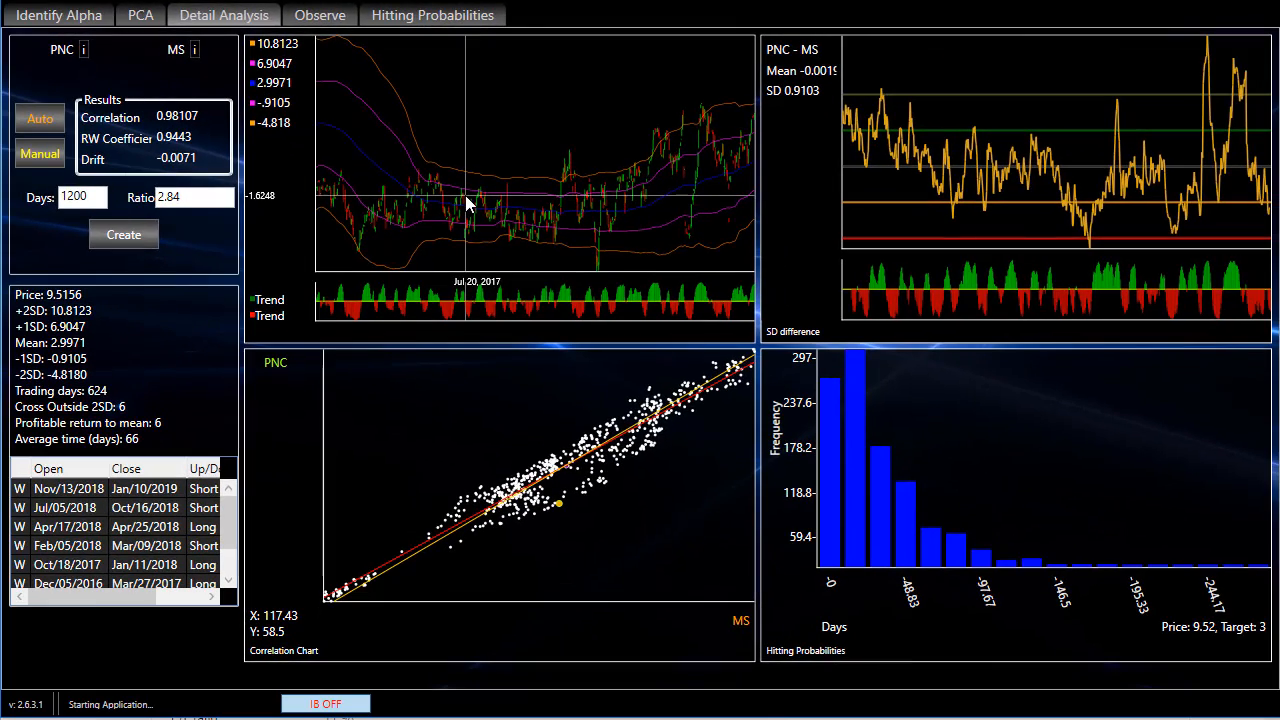
mouse_move(633, 186)
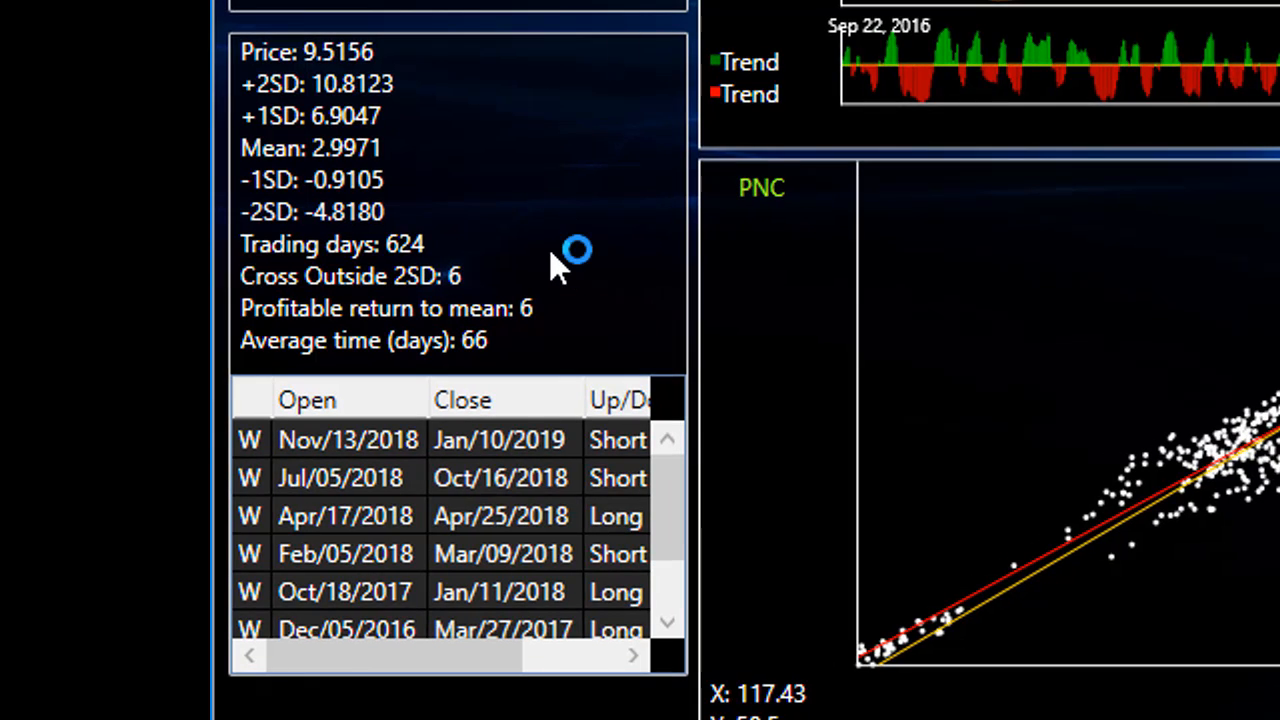
mouse_move(520, 280)
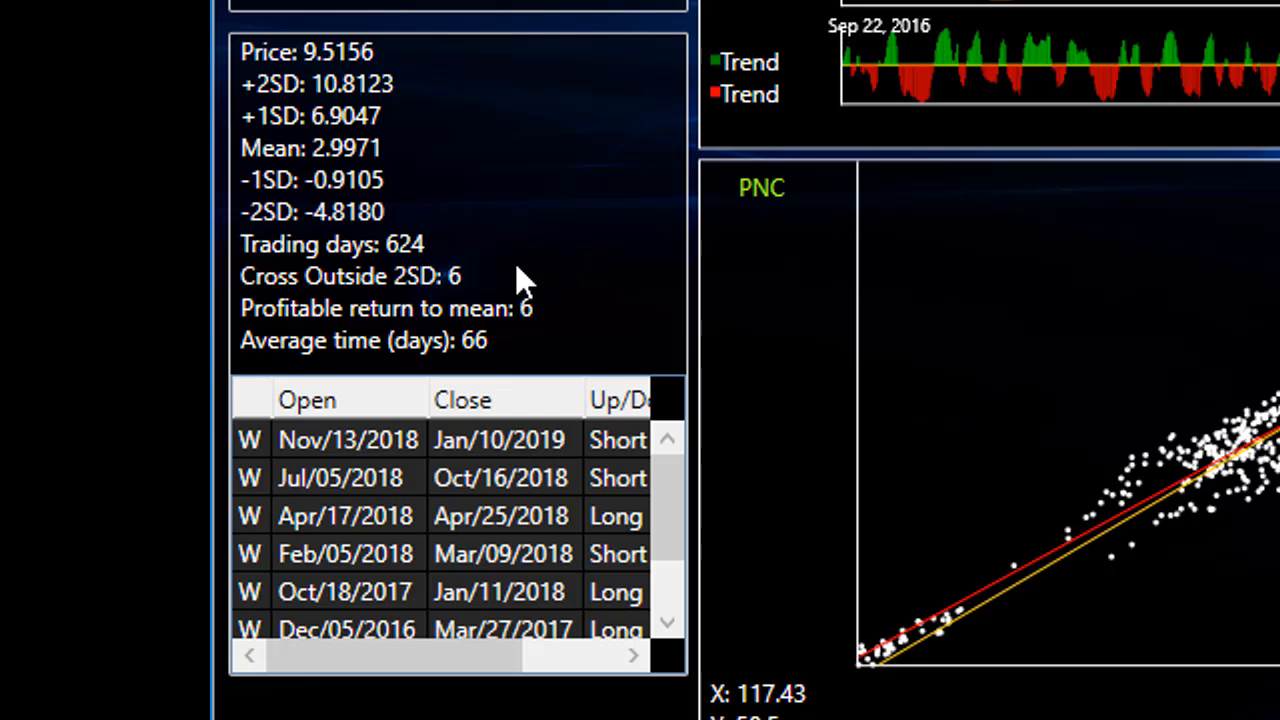
mouse_move(485, 290)
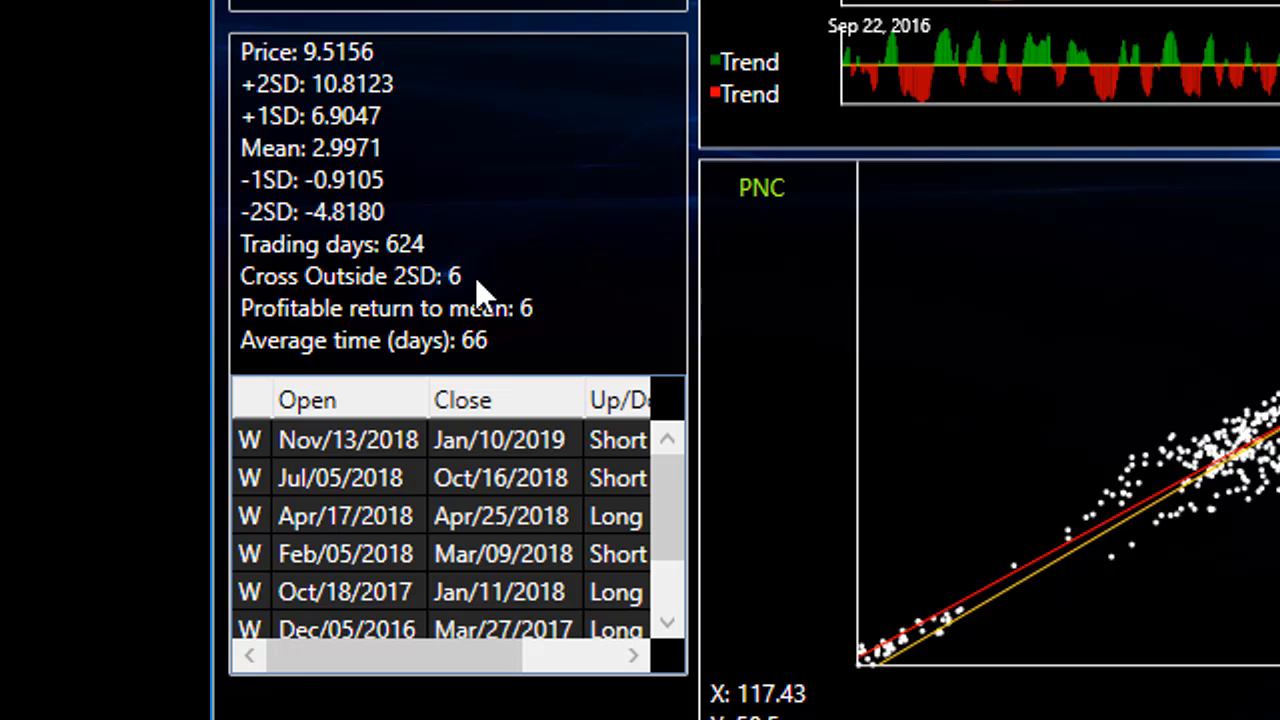
mouse_move(560, 330)
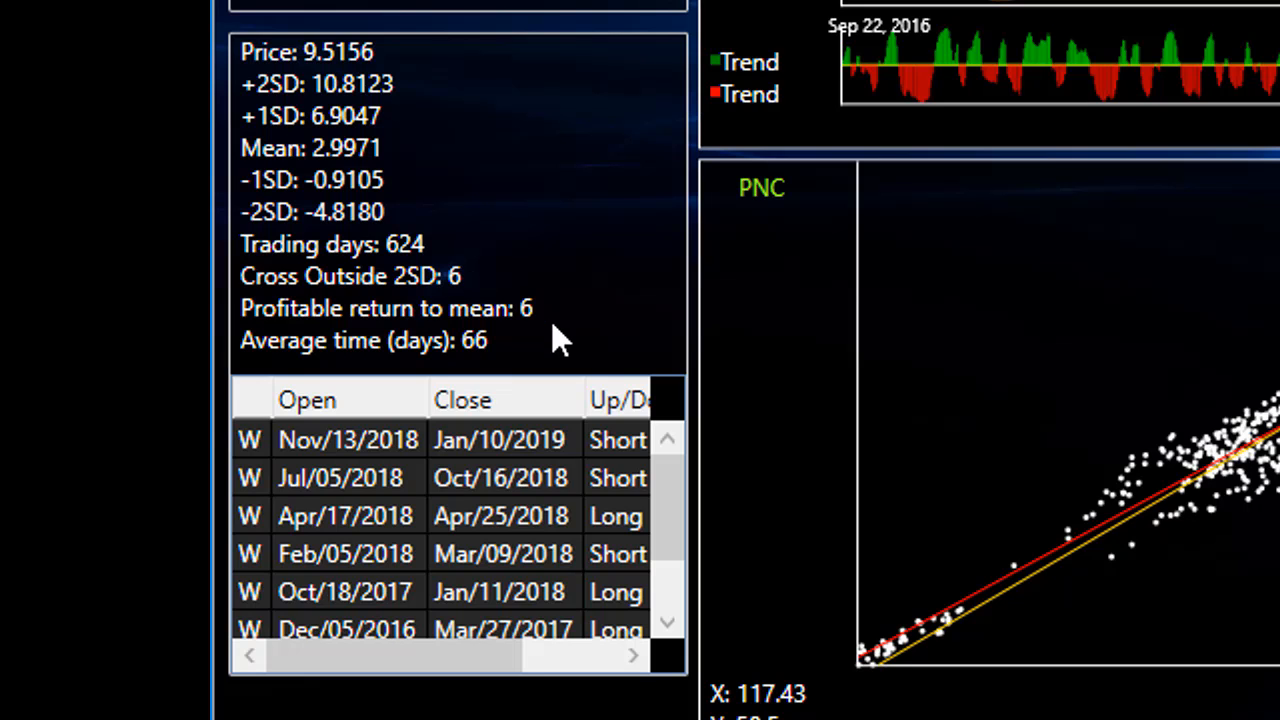
mouse_move(565, 335)
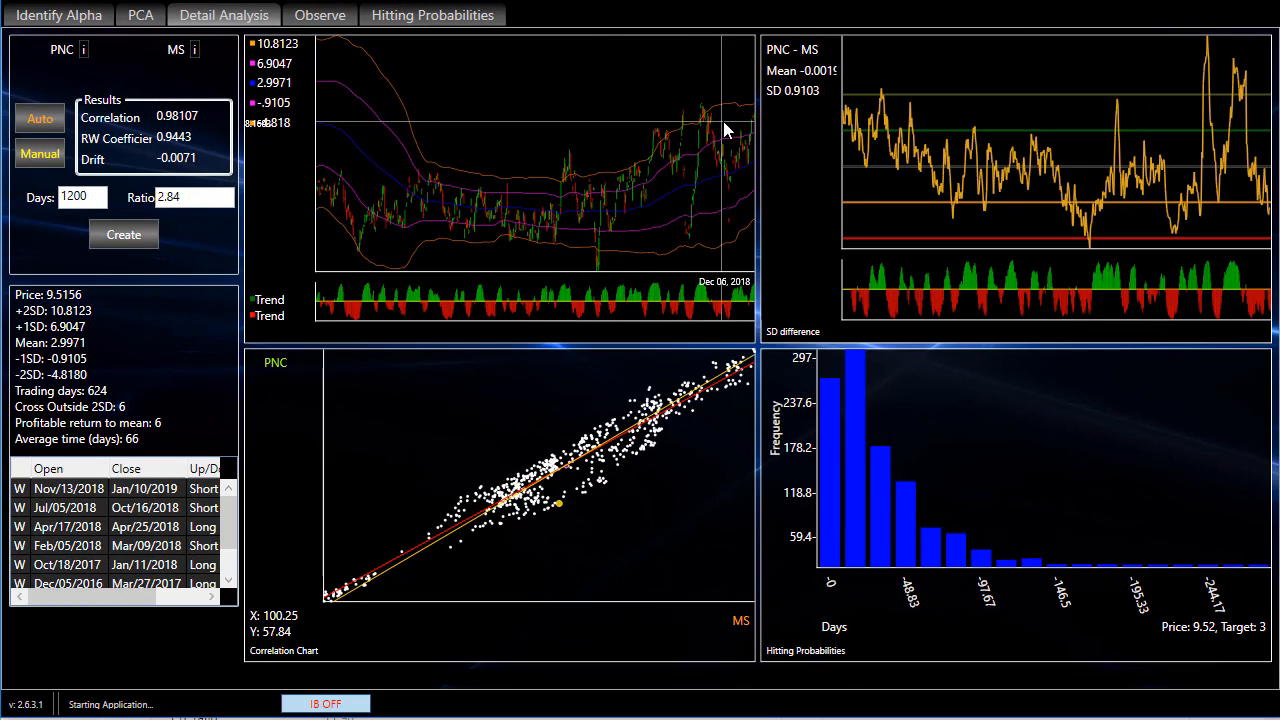
mouse_move(745, 125)
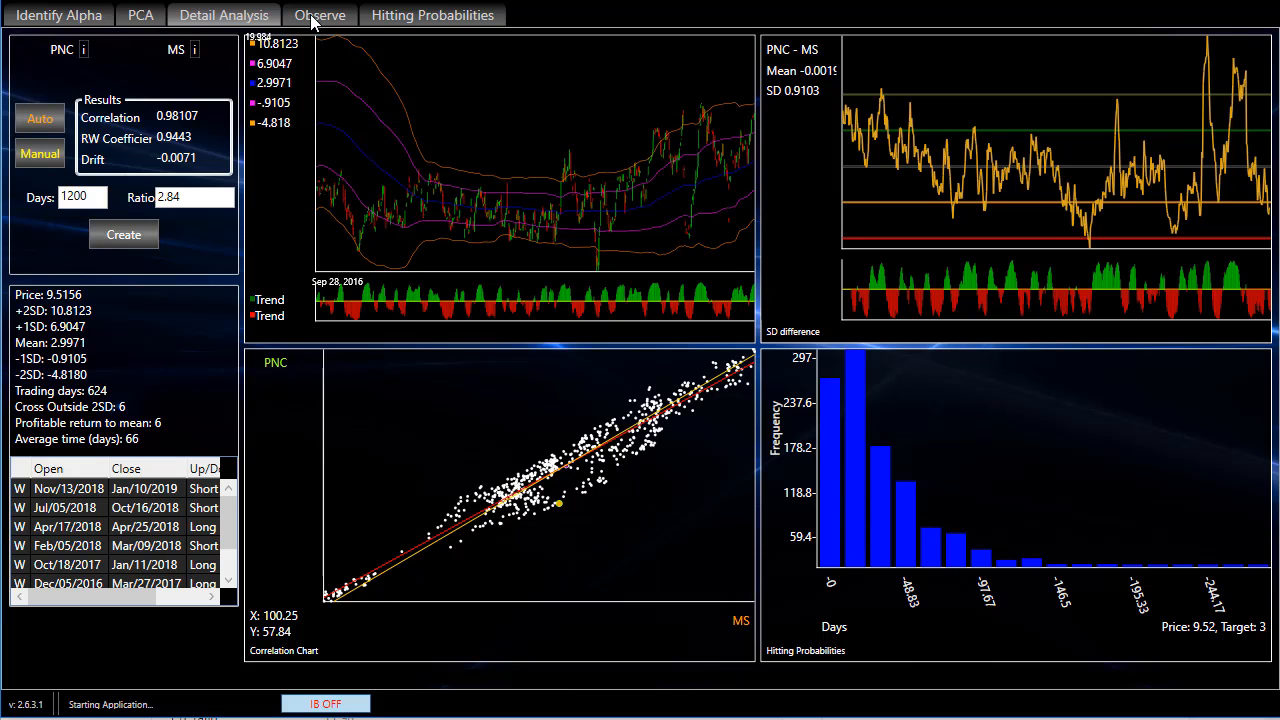
click(320, 15)
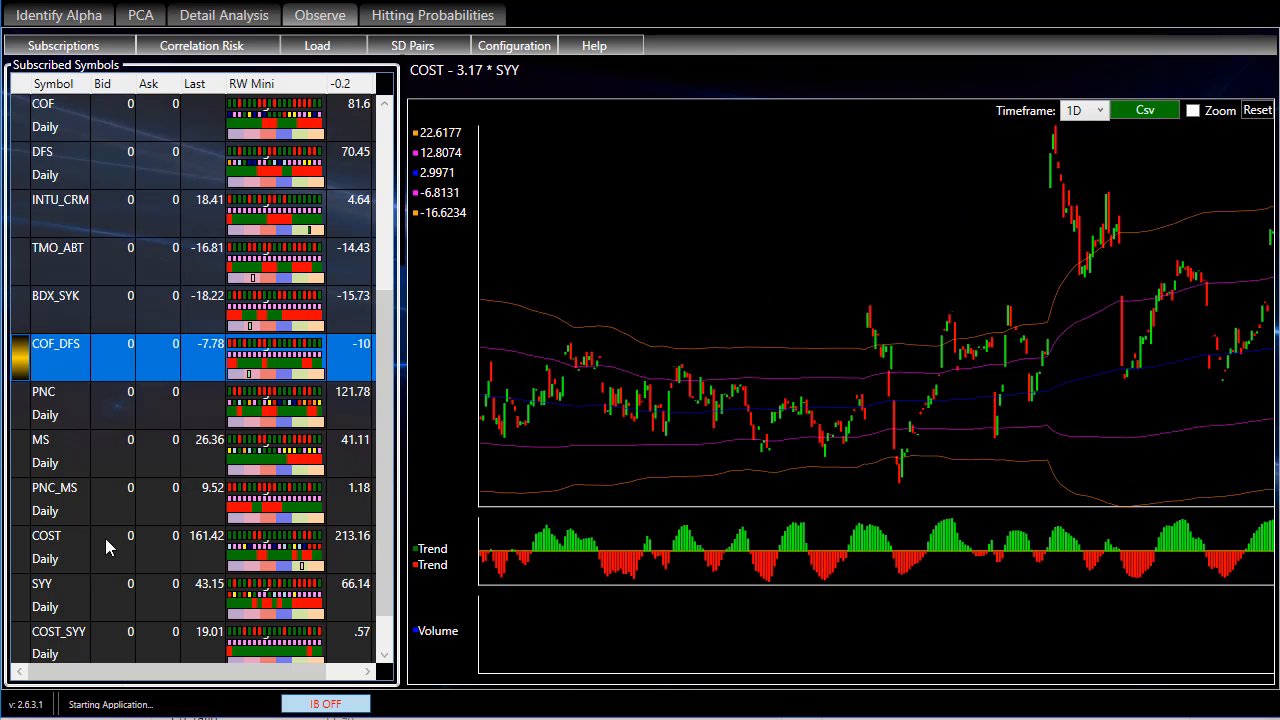
click(55, 499)
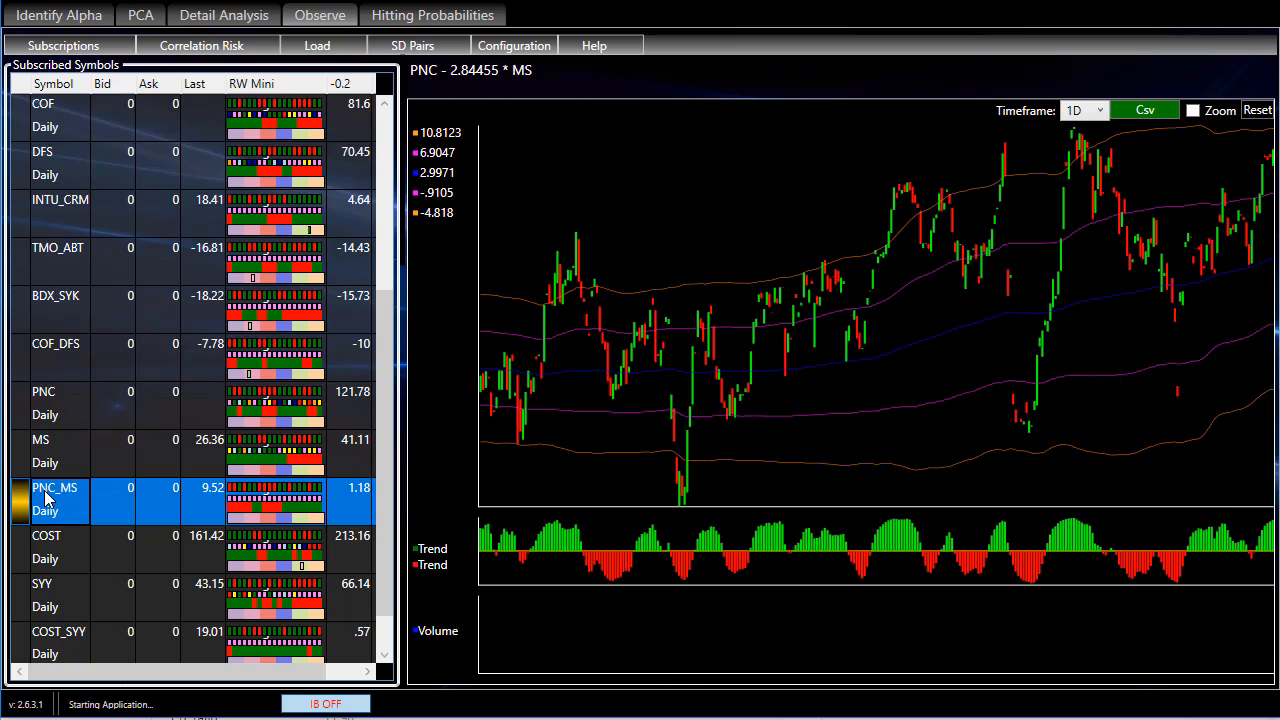
mouse_move(703, 450)
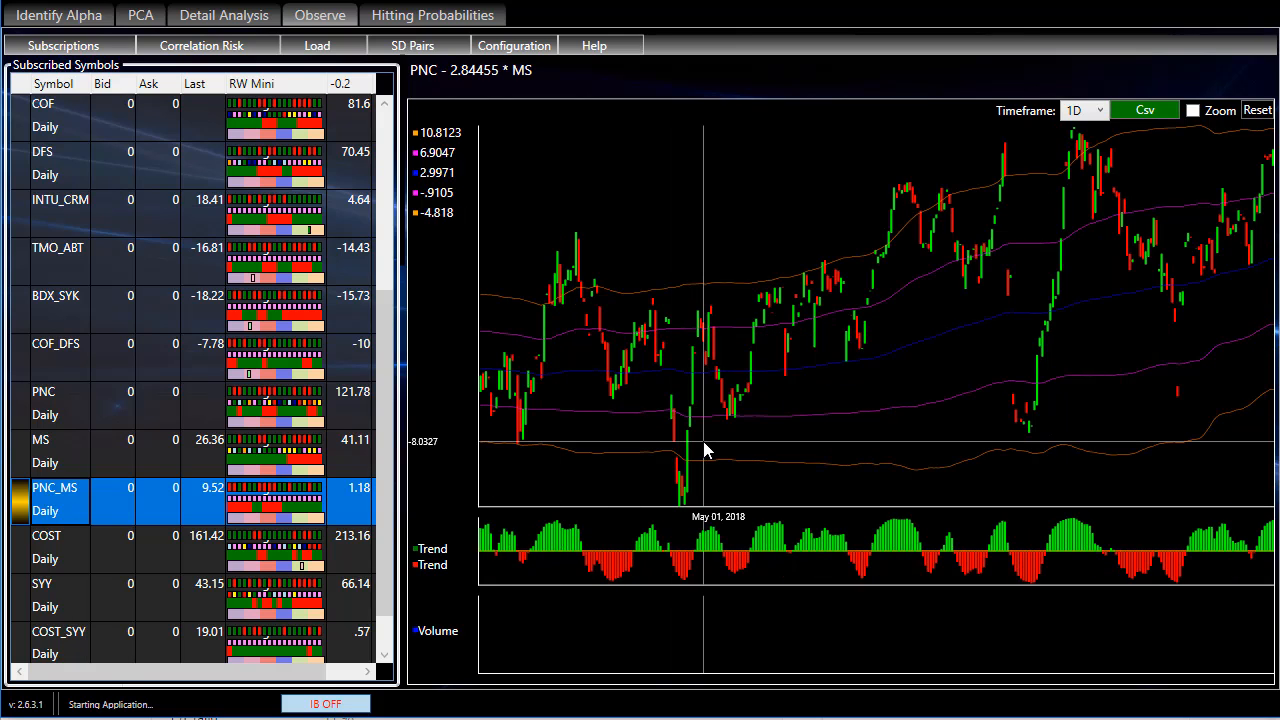
mouse_move(665, 358)
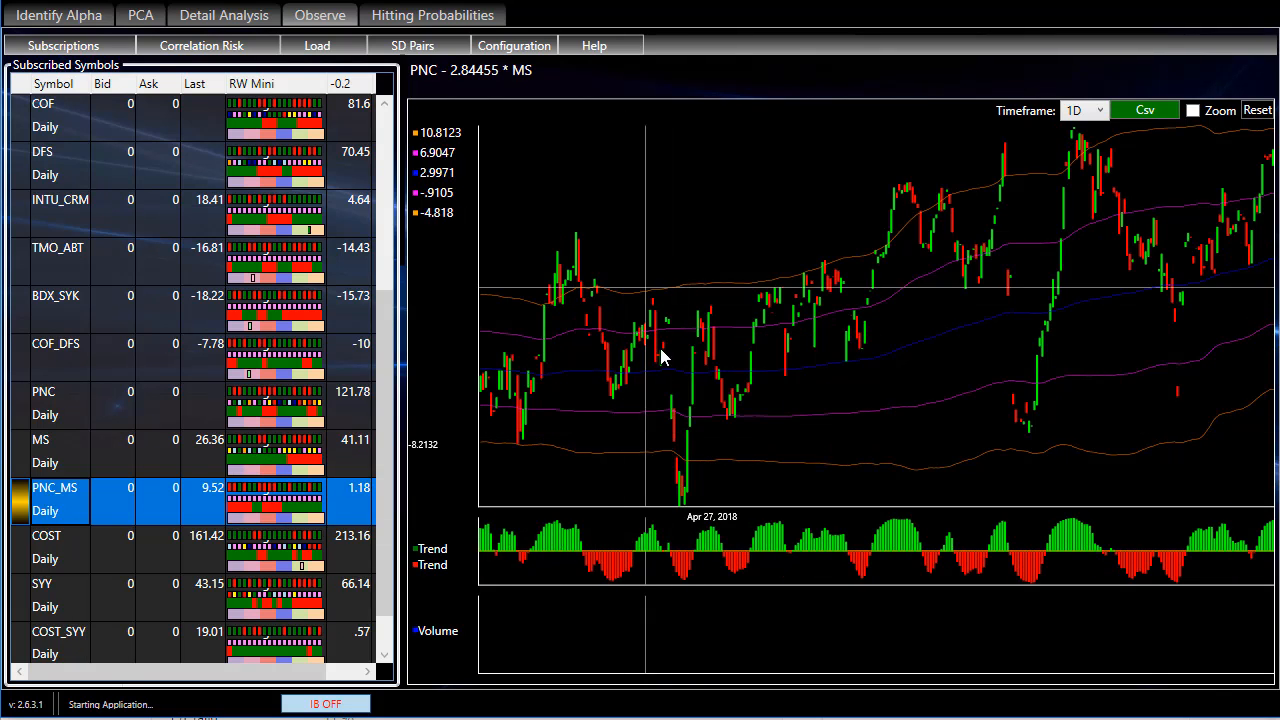
mouse_move(902, 338)
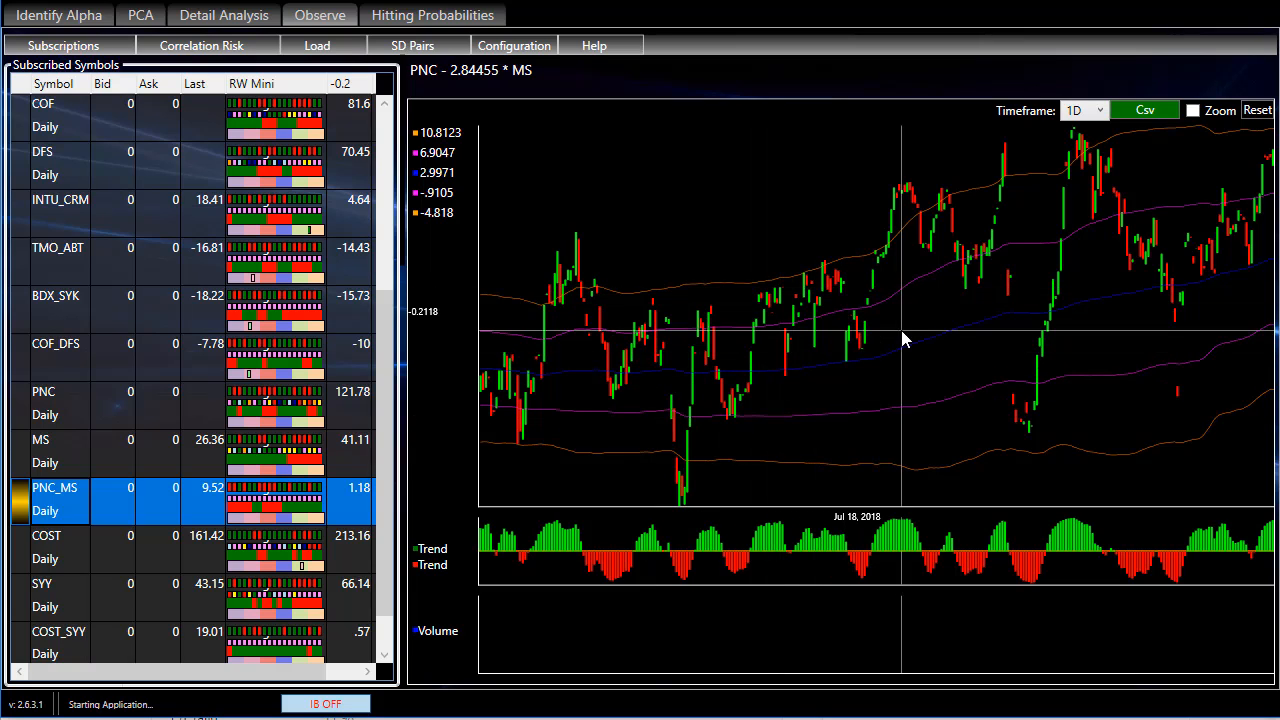
mouse_move(1008, 390)
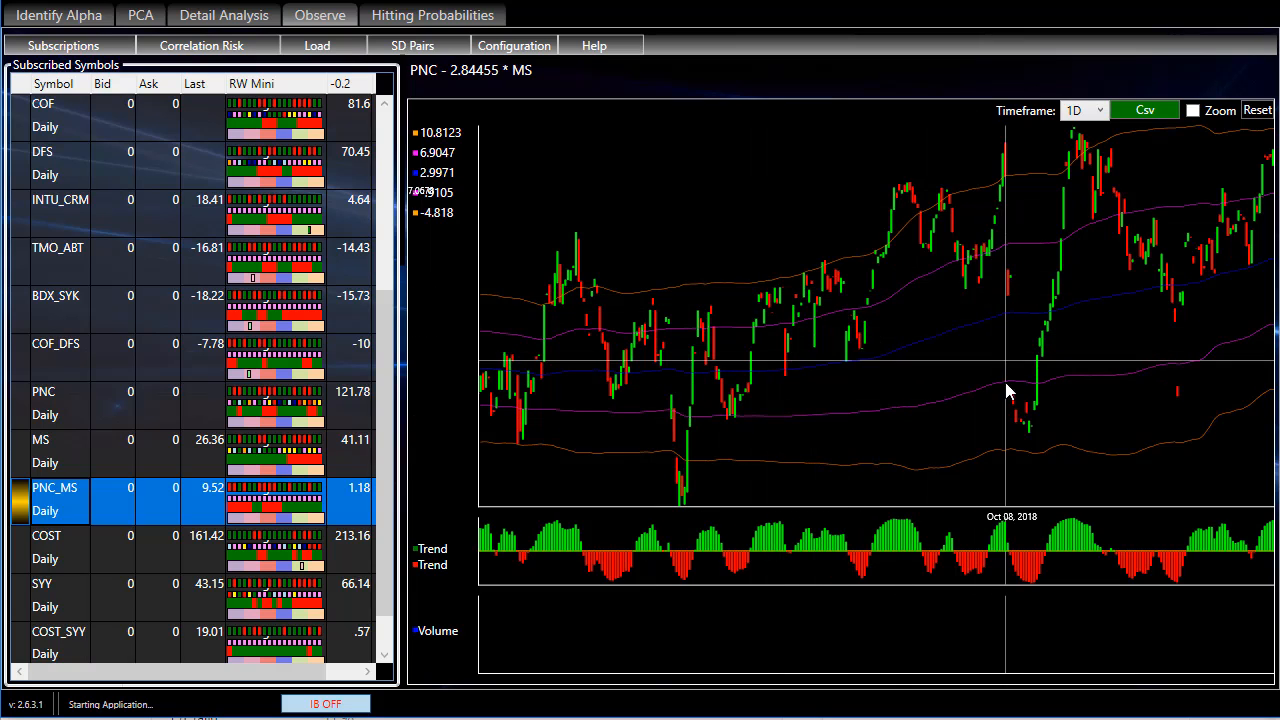
mouse_move(1020, 422)
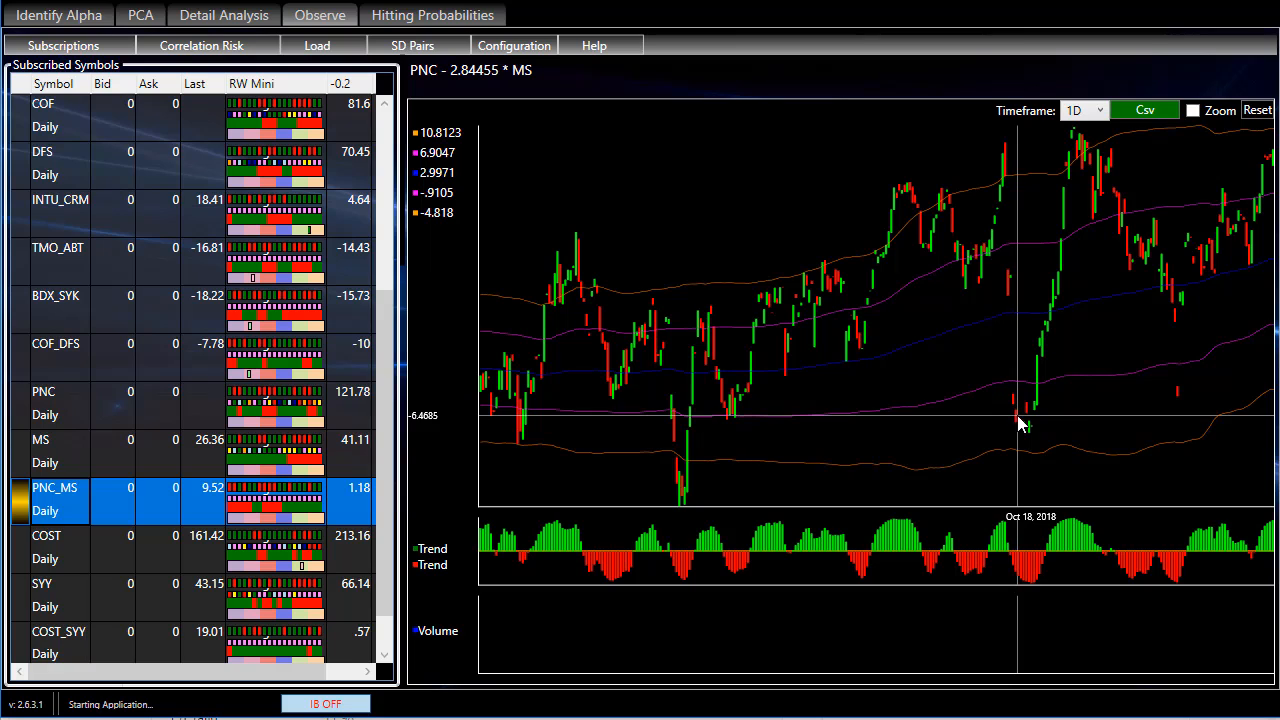
mouse_move(1055, 305)
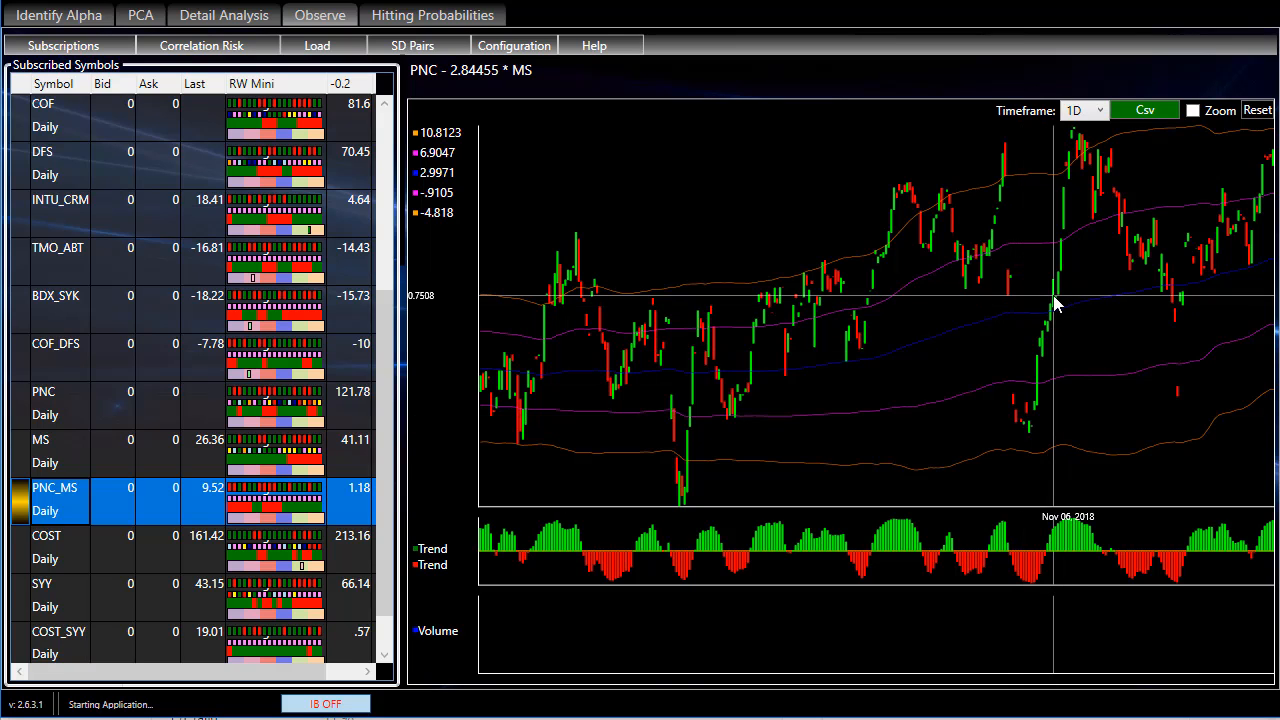
mouse_move(1183, 325)
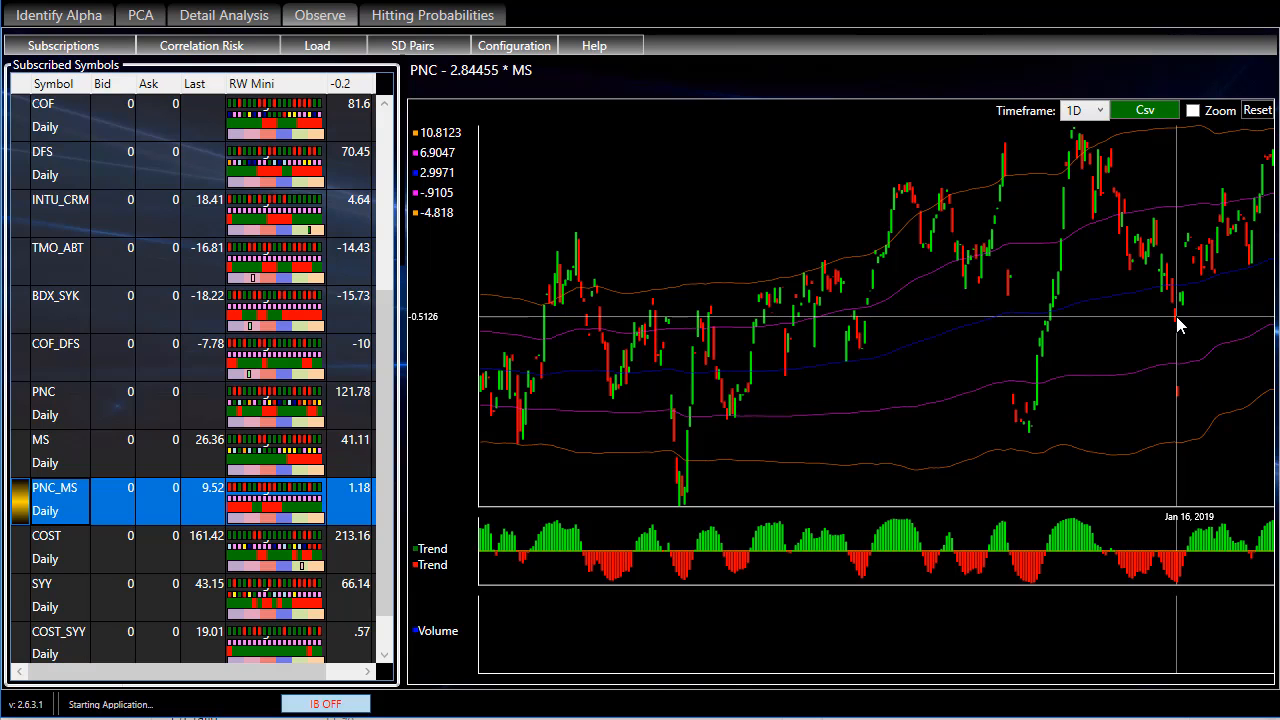
mouse_move(1270, 165)
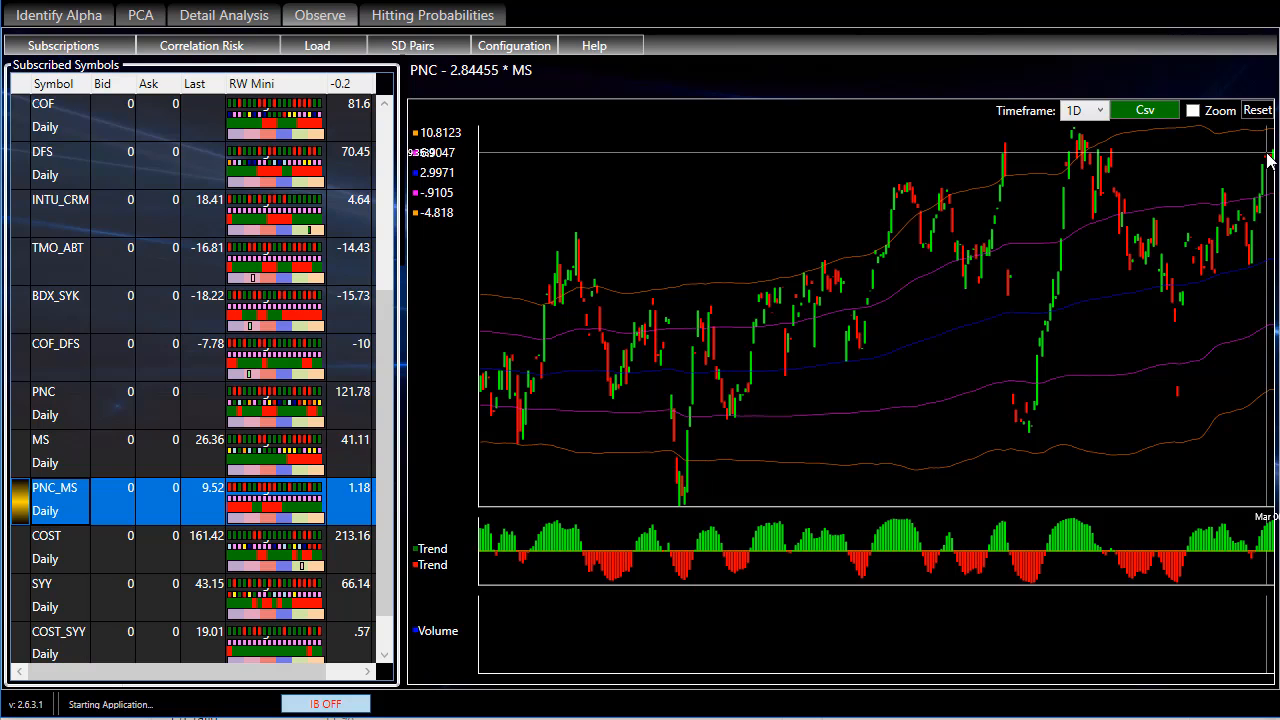
mouse_move(1270, 520)
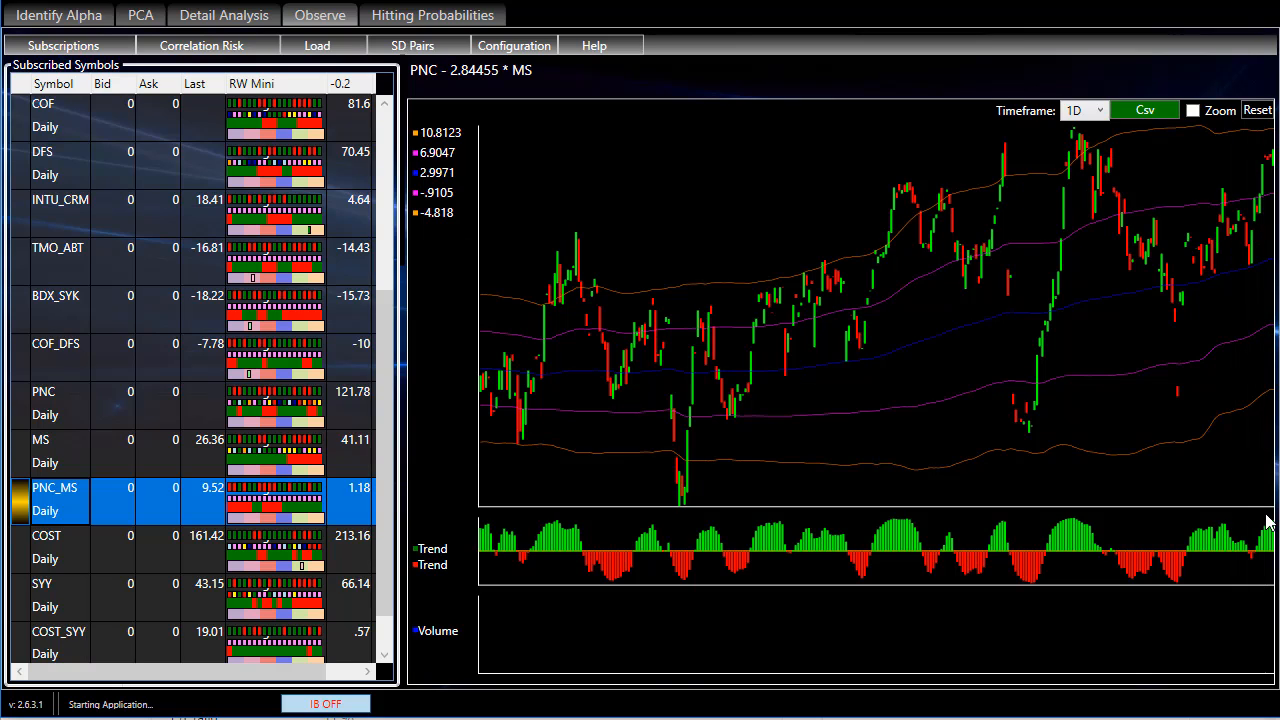
mouse_move(1270, 540)
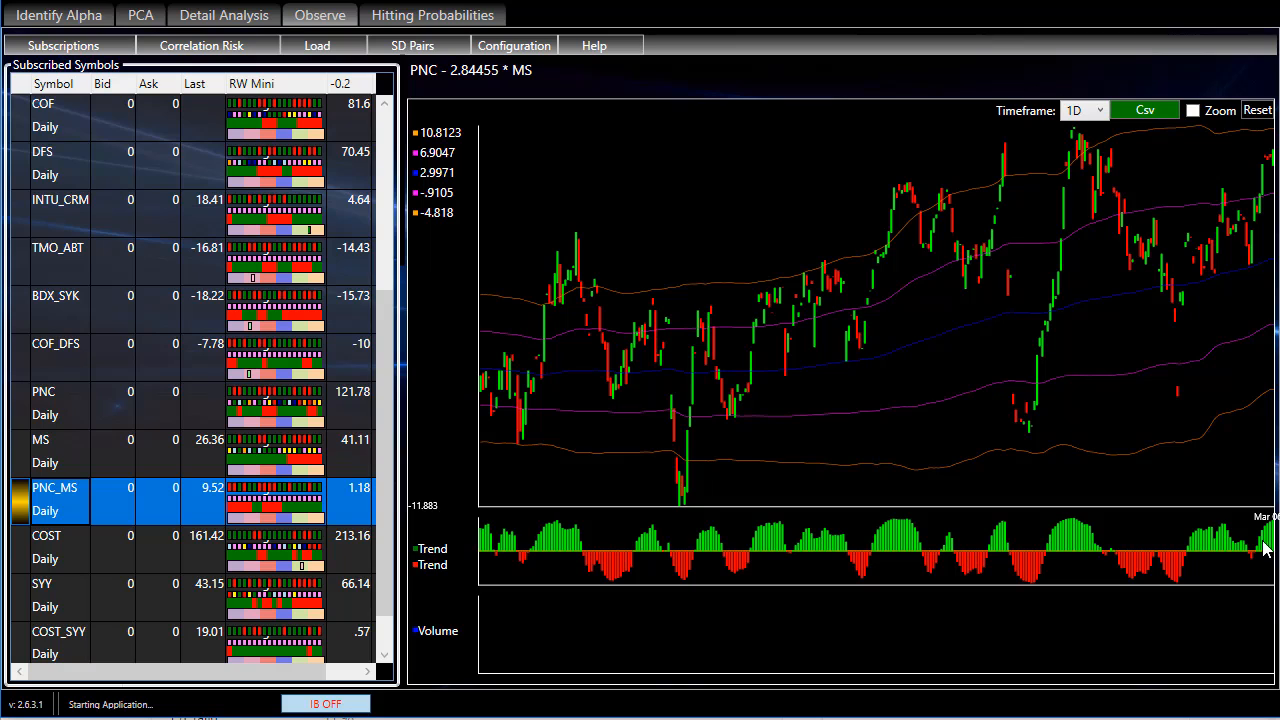
mouse_move(1118, 277)
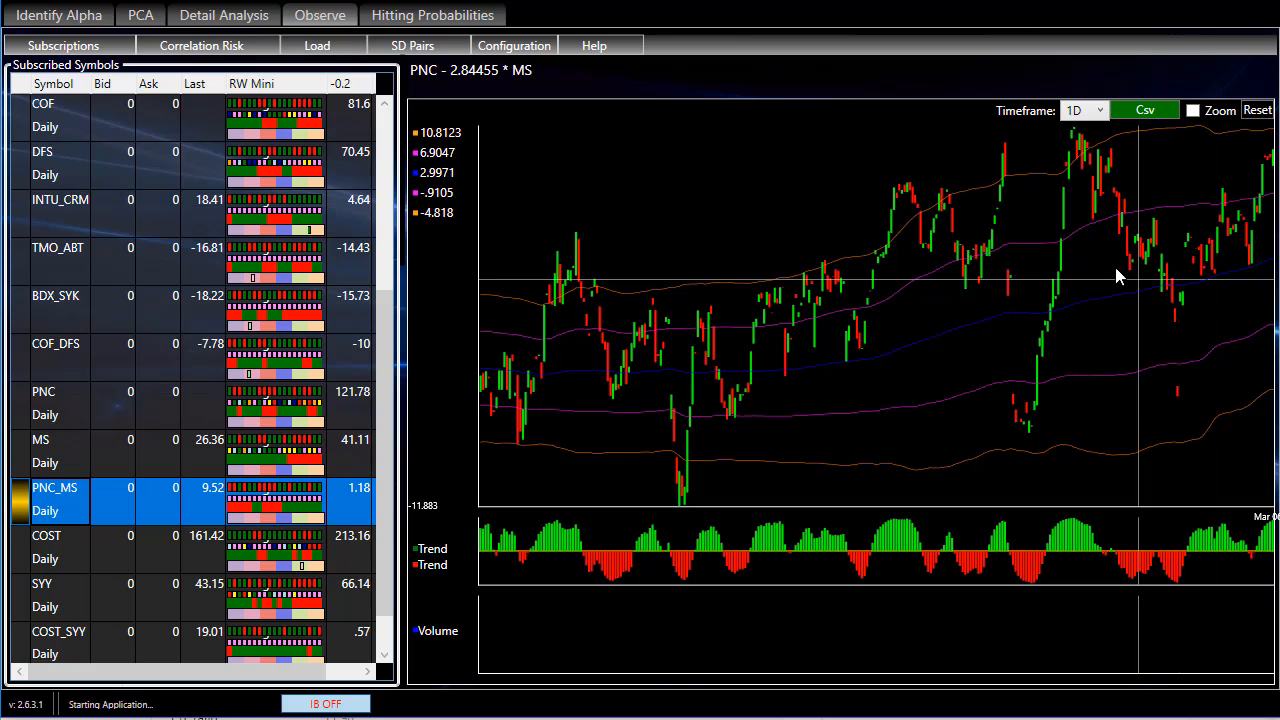
mouse_move(1200, 188)
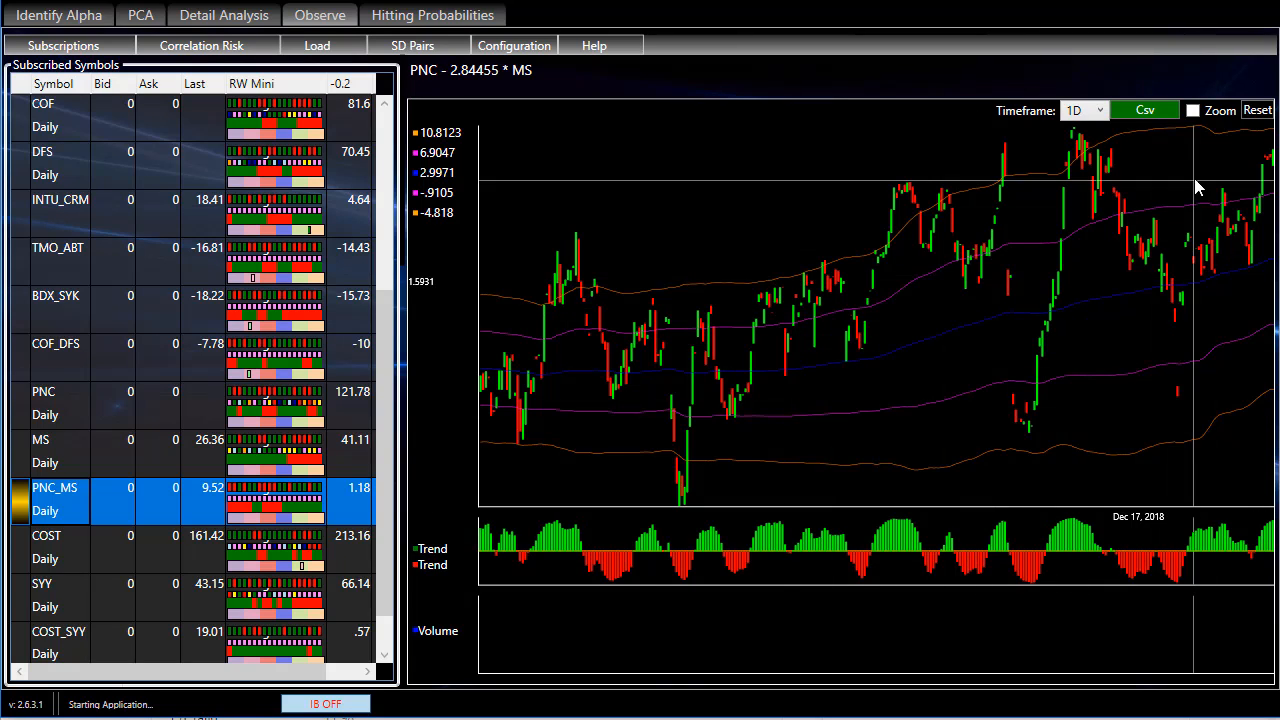
mouse_move(350, 142)
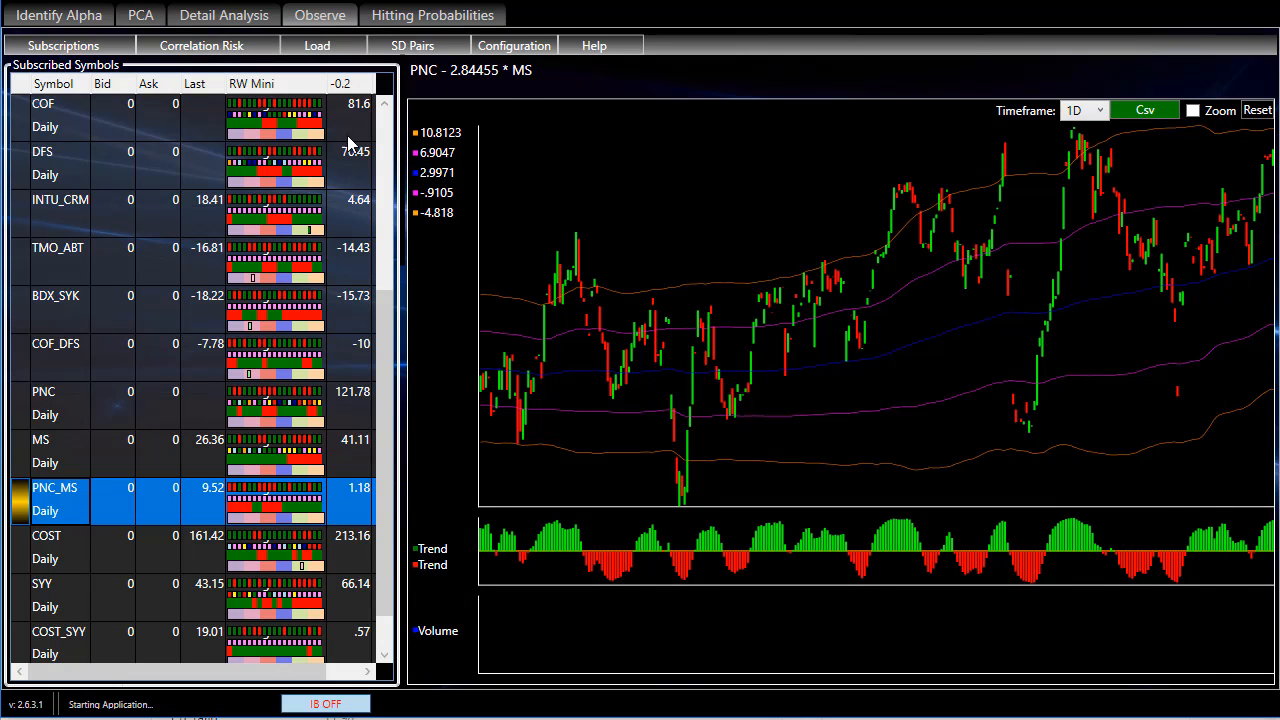
Step: Load PNC_MS price history into the Hitting Probabilities simulator
click(432, 15)
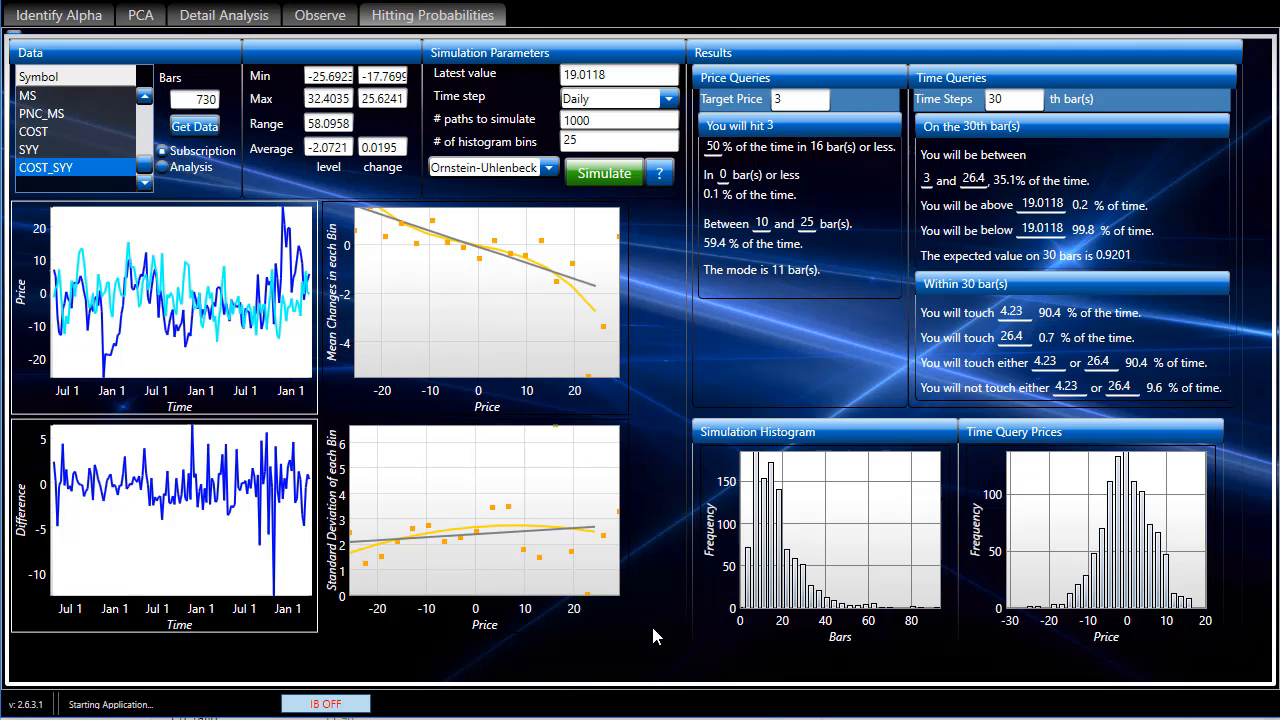
mouse_move(130, 120)
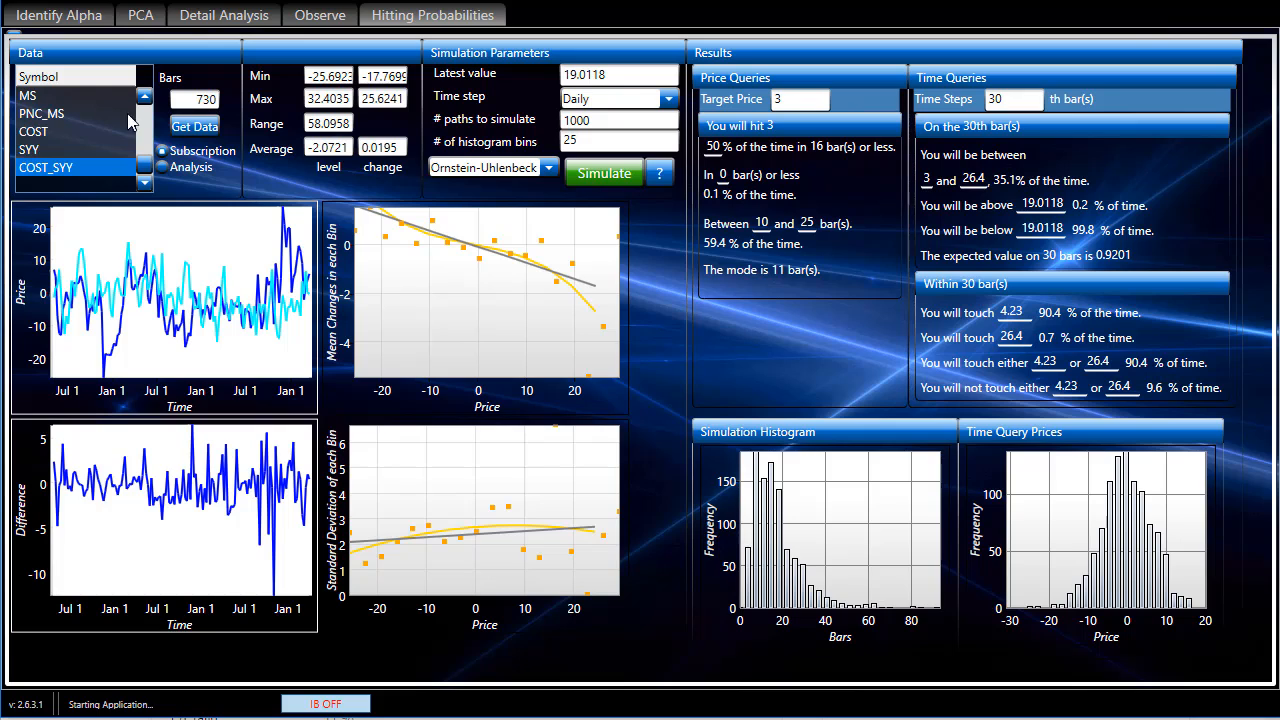
click(42, 113)
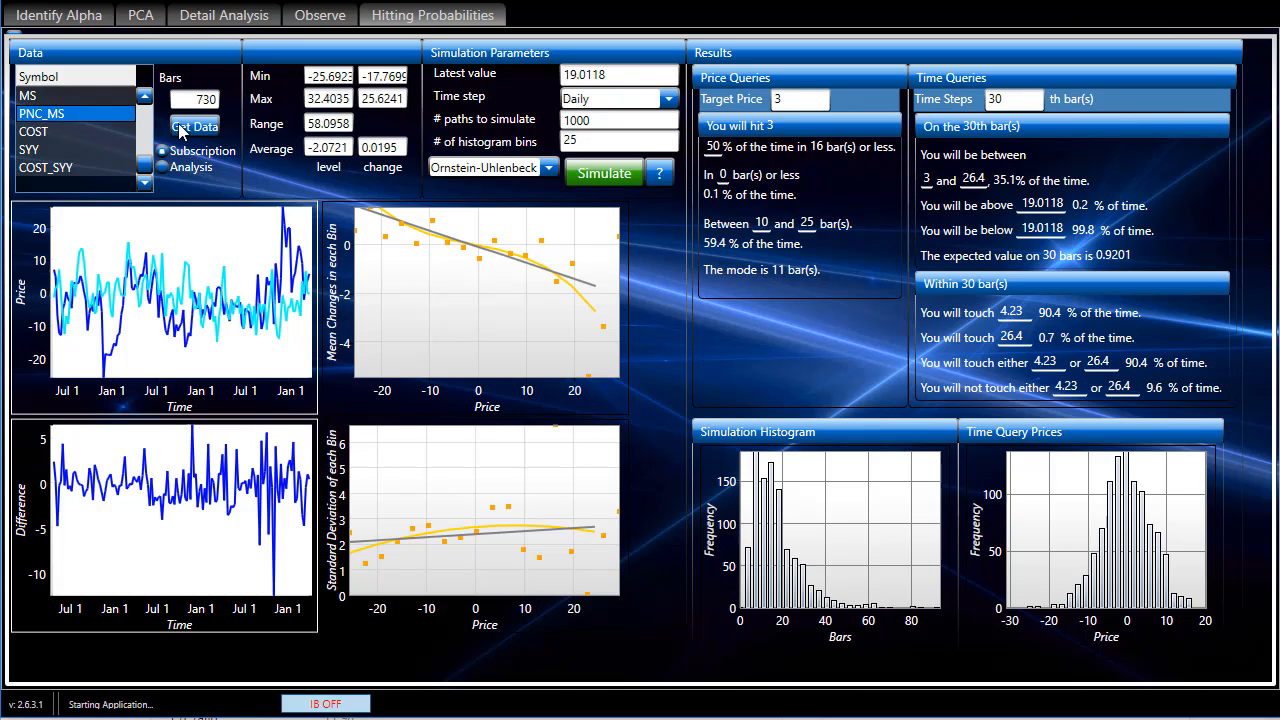
click(195, 126)
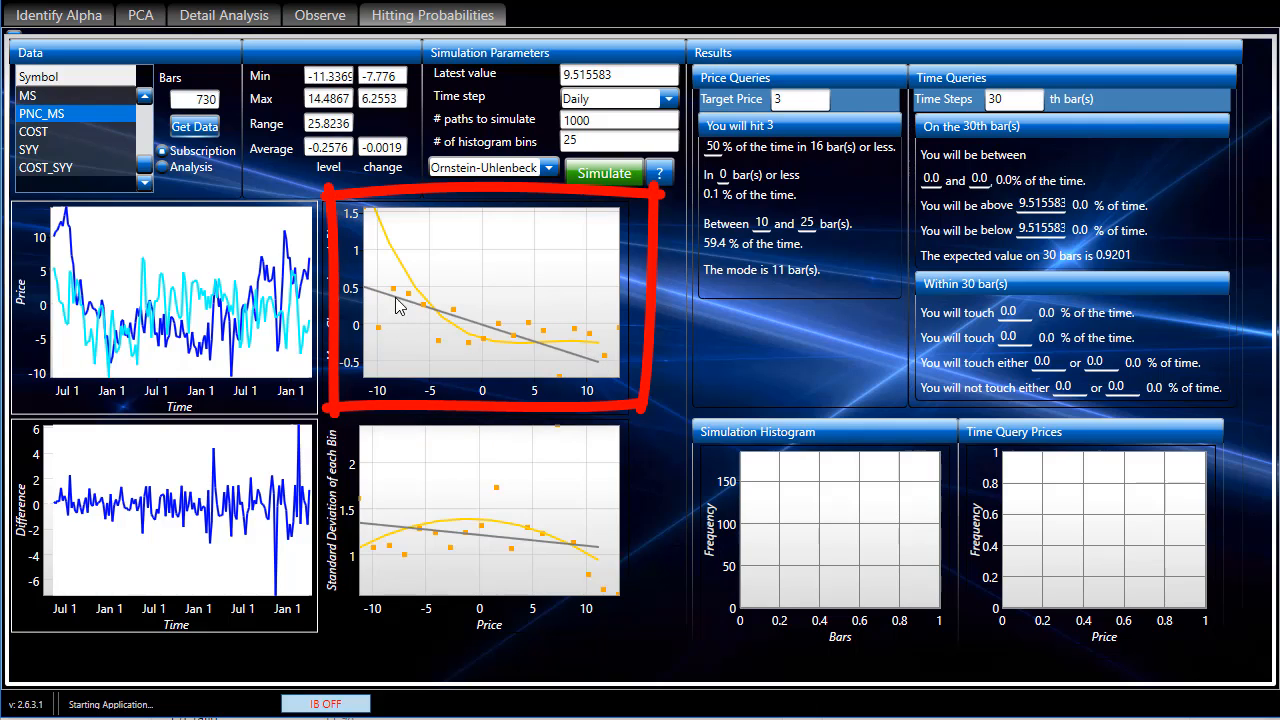
mouse_move(600, 370)
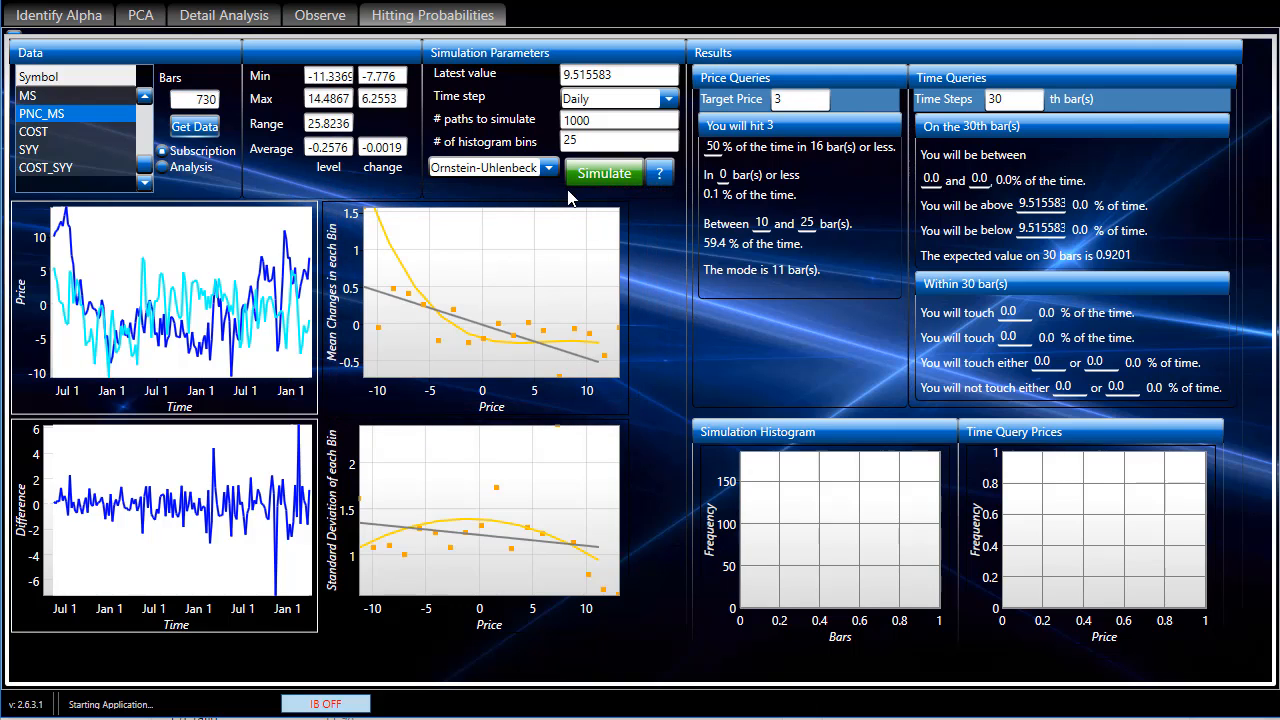
Step: Run the Ornstein-Uhlenbeck simulation for PNC_MS, filling price and time query probabilities
click(603, 172)
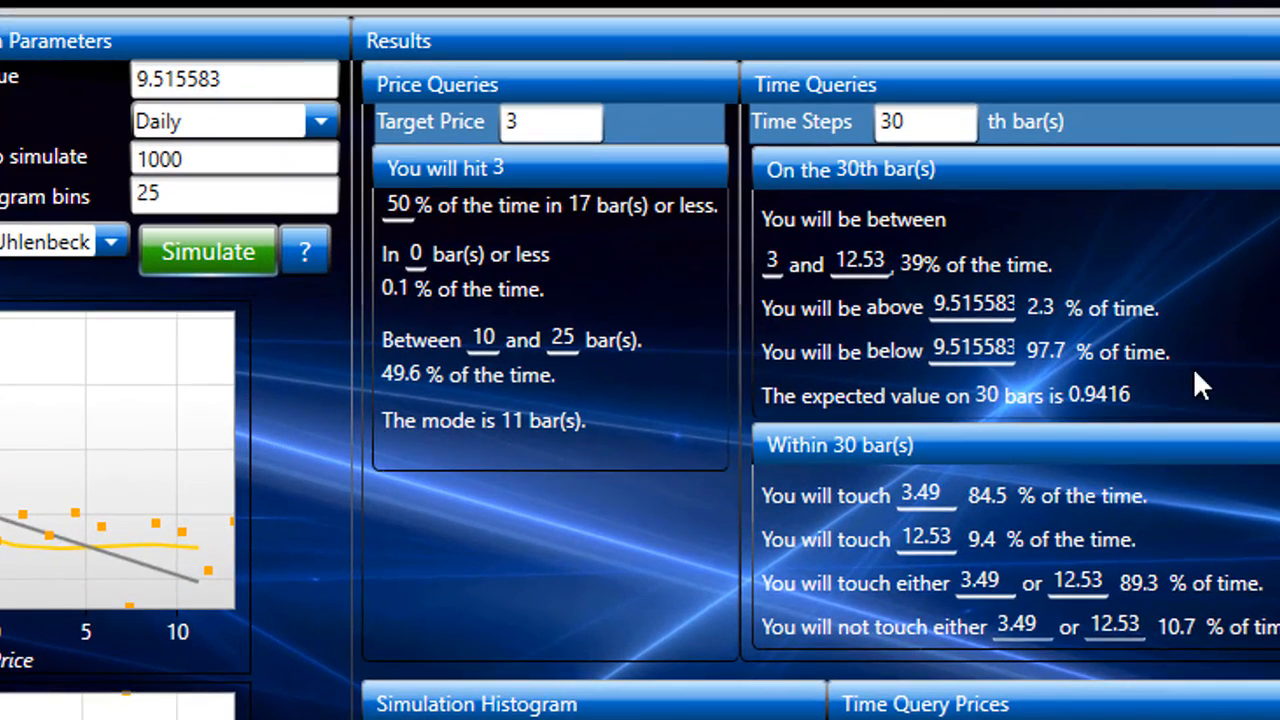
mouse_move(1145, 390)
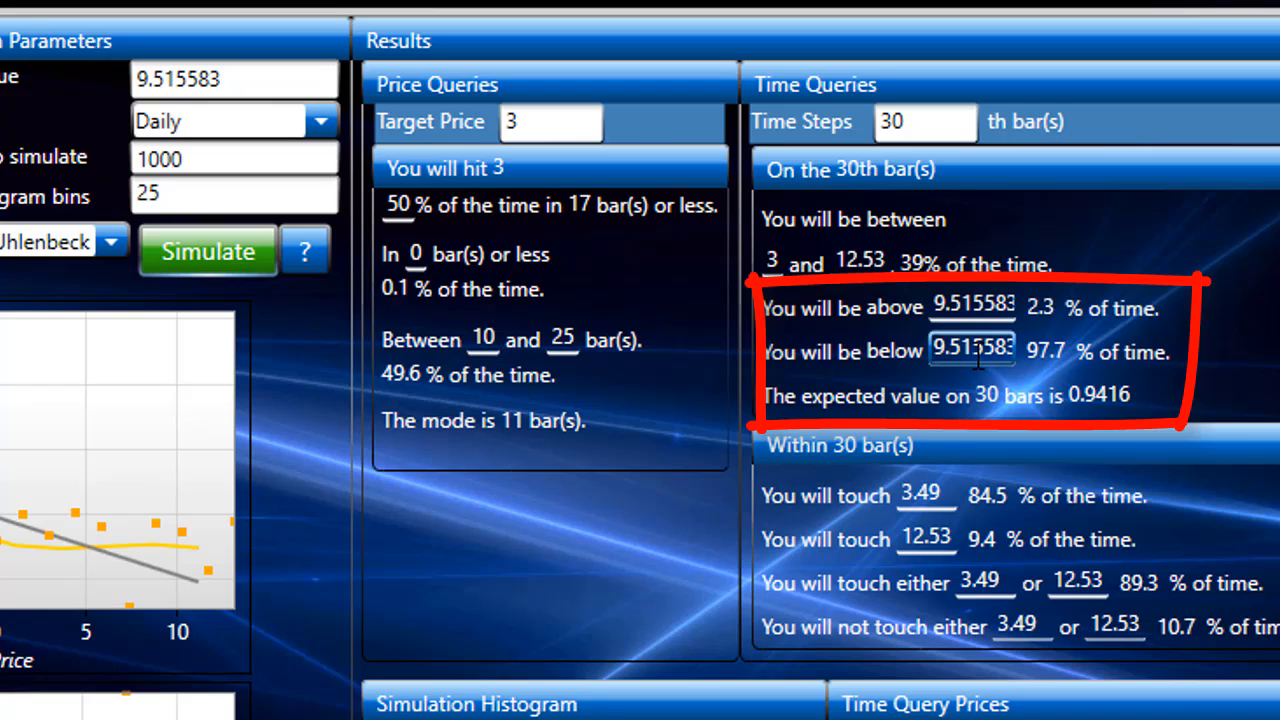
mouse_move(962, 380)
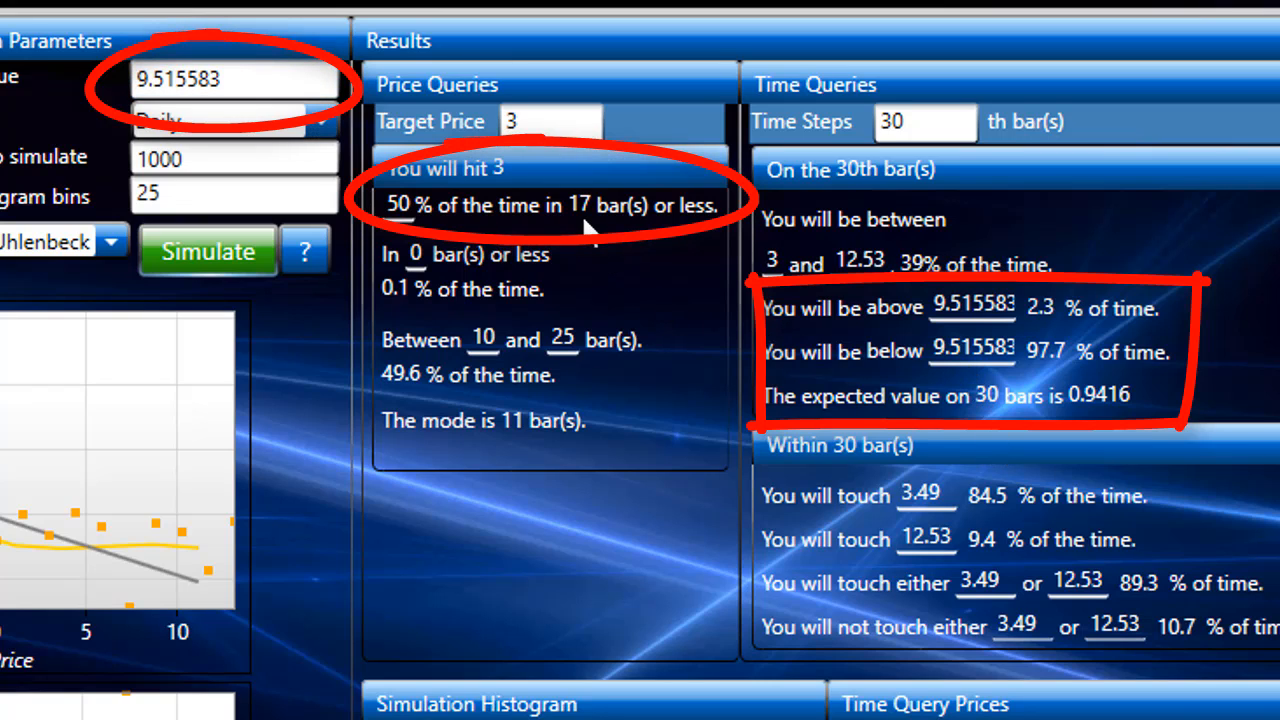
mouse_move(540, 160)
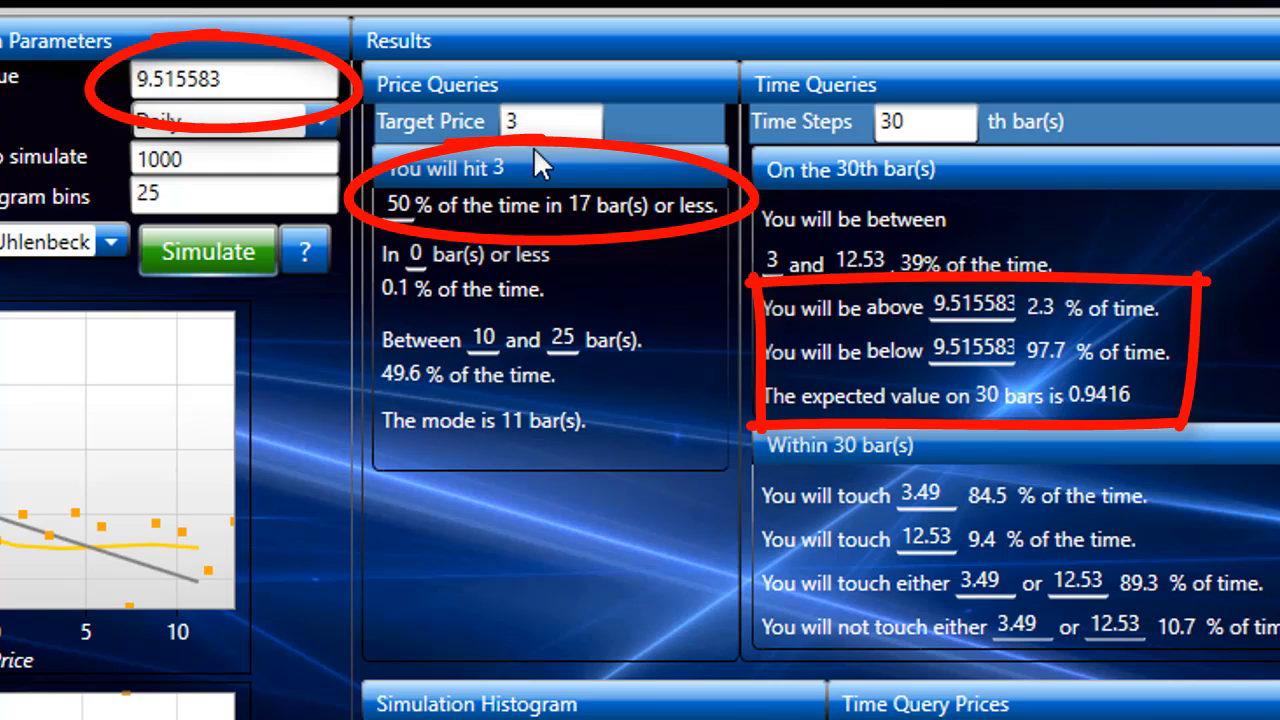
mouse_move(230, 120)
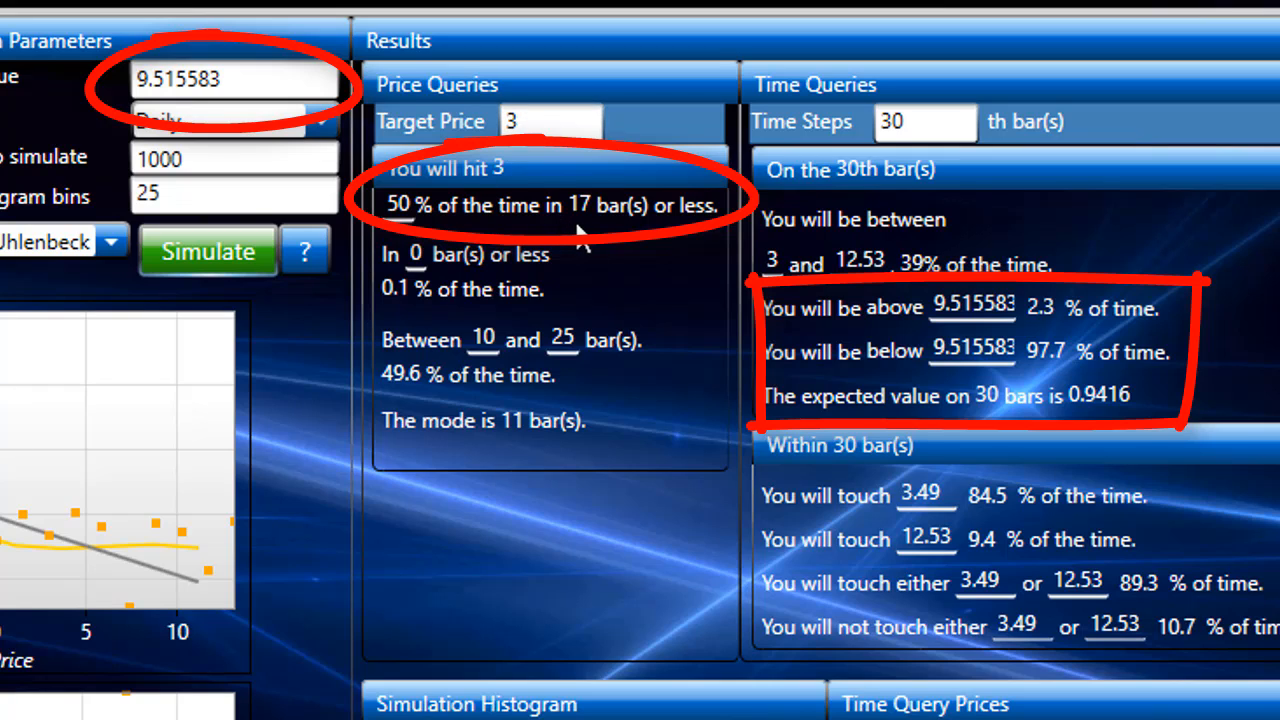
mouse_move(595, 240)
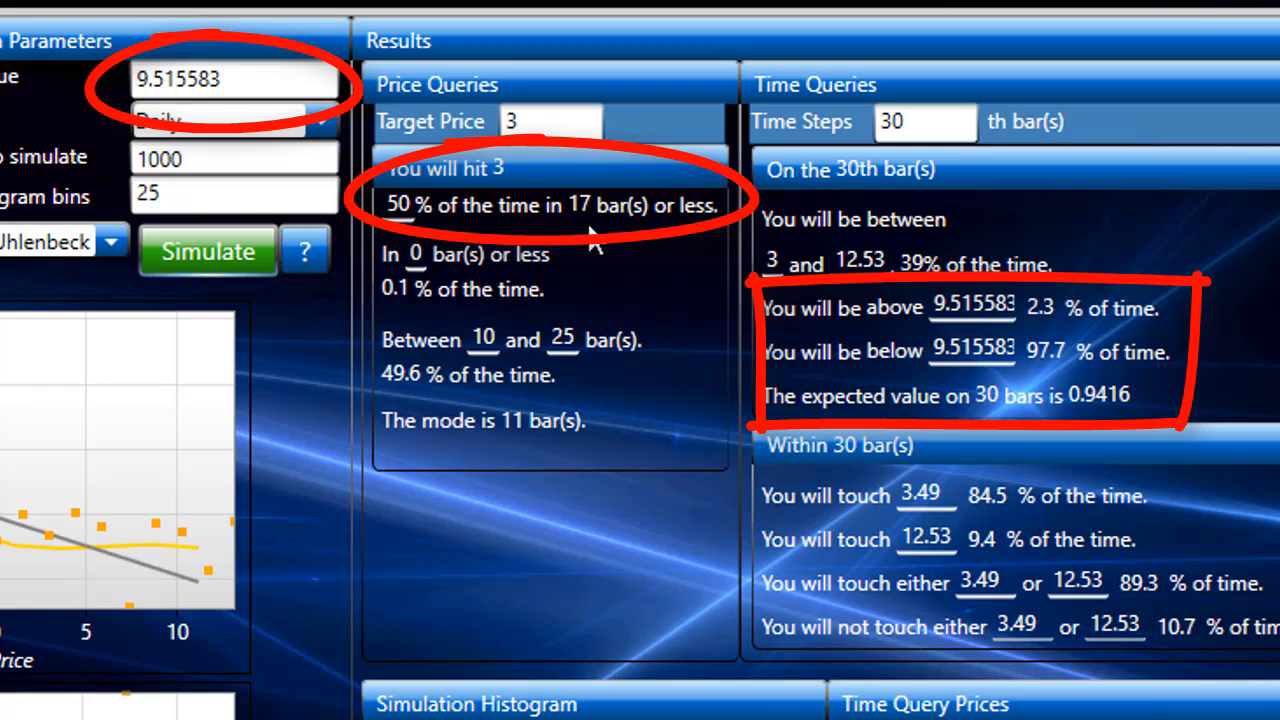
mouse_move(640, 247)
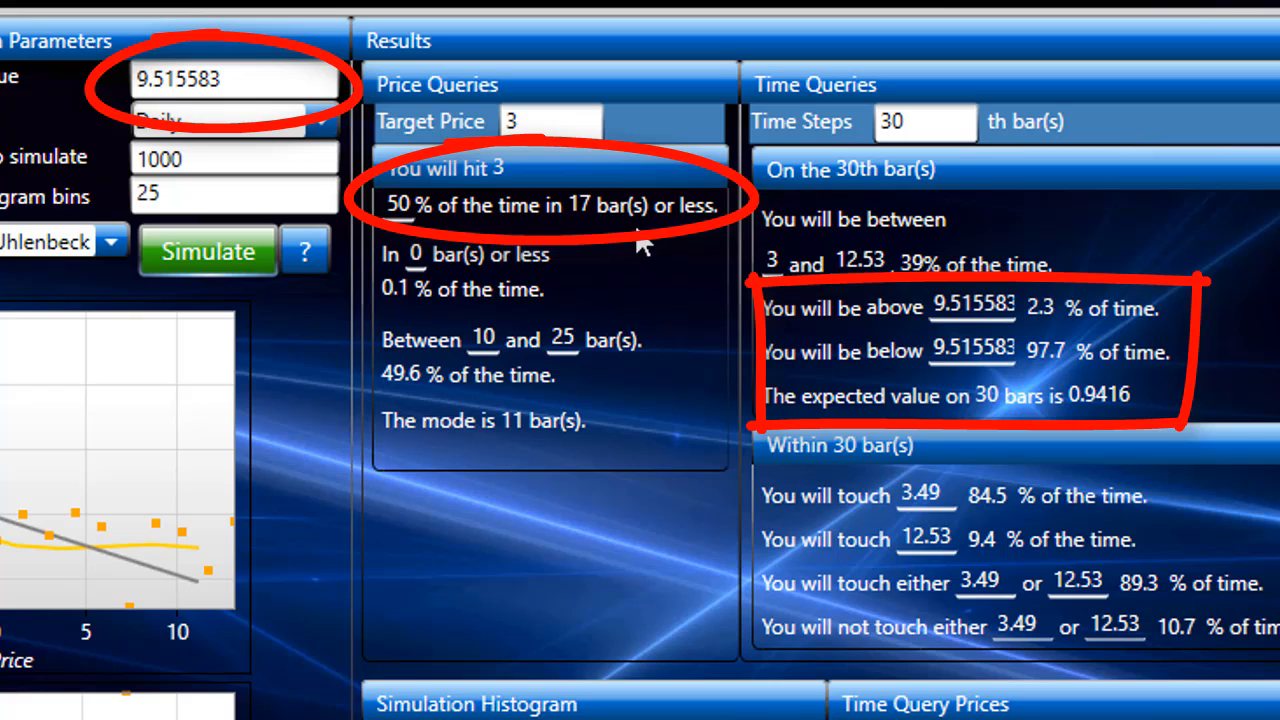
mouse_move(500, 300)
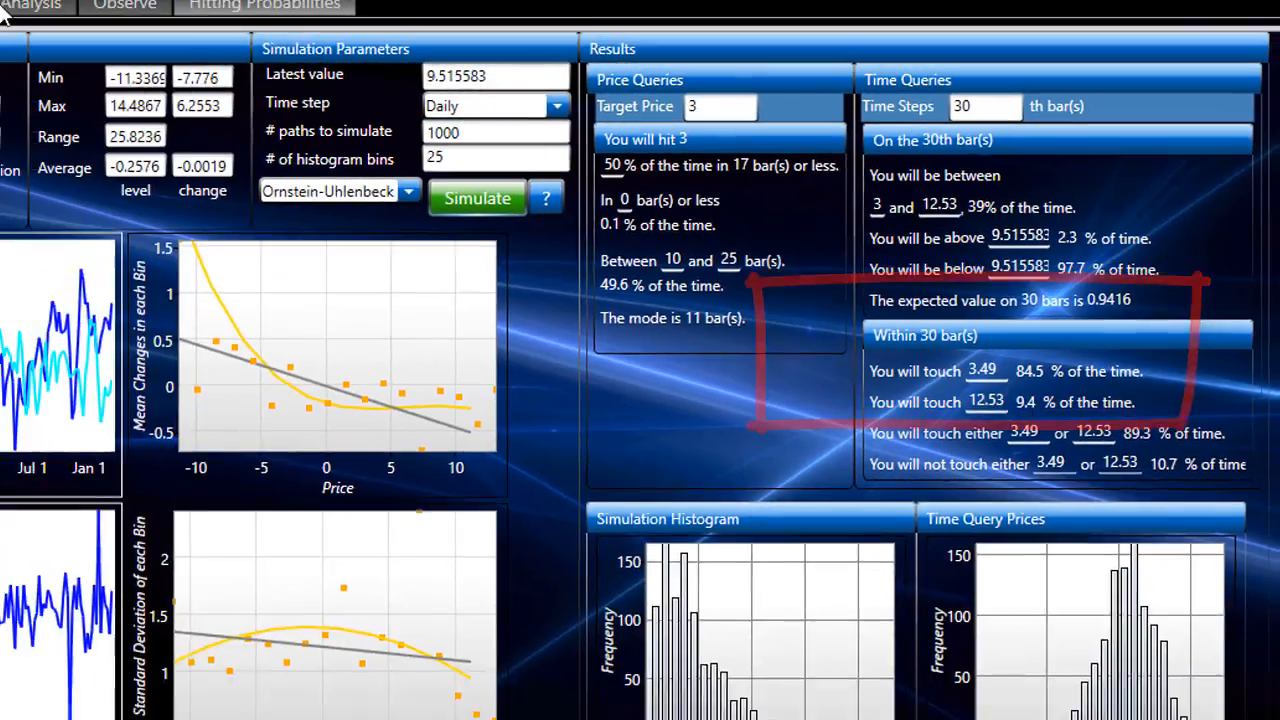
Step: Return to the Observe chart of the PNC − 2.84455 × MS daily spread
click(223, 14)
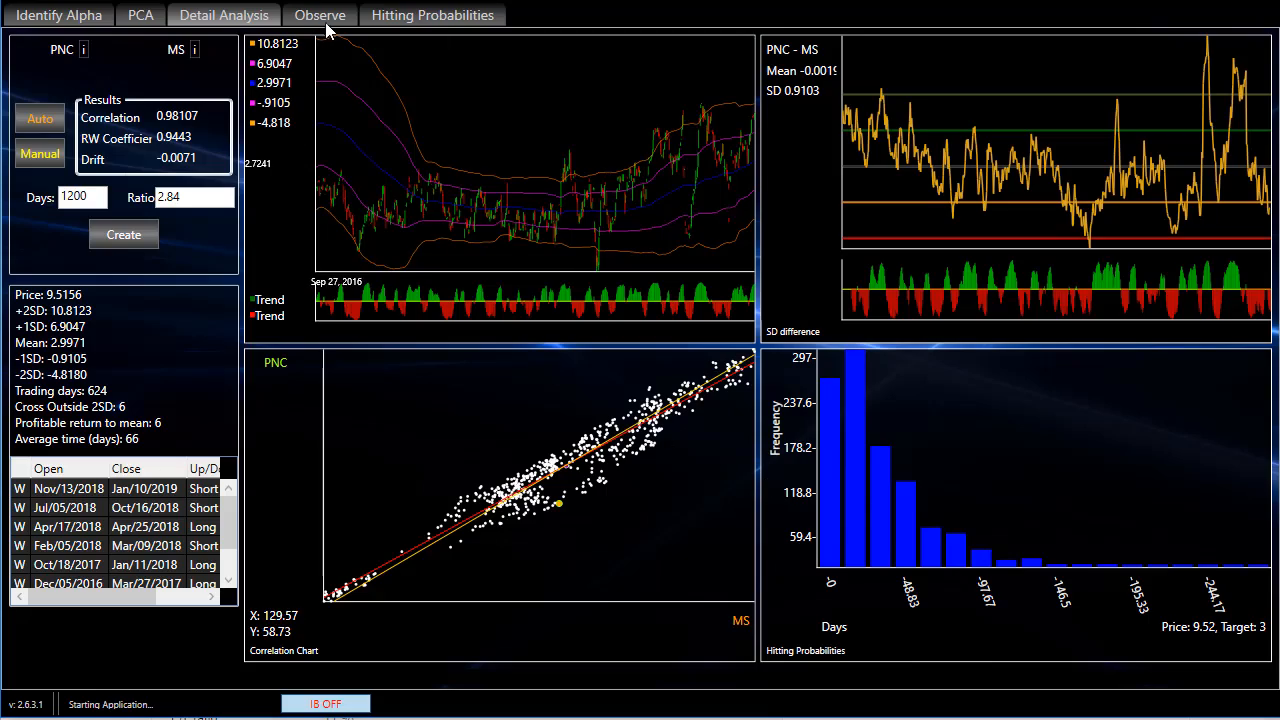
click(319, 15)
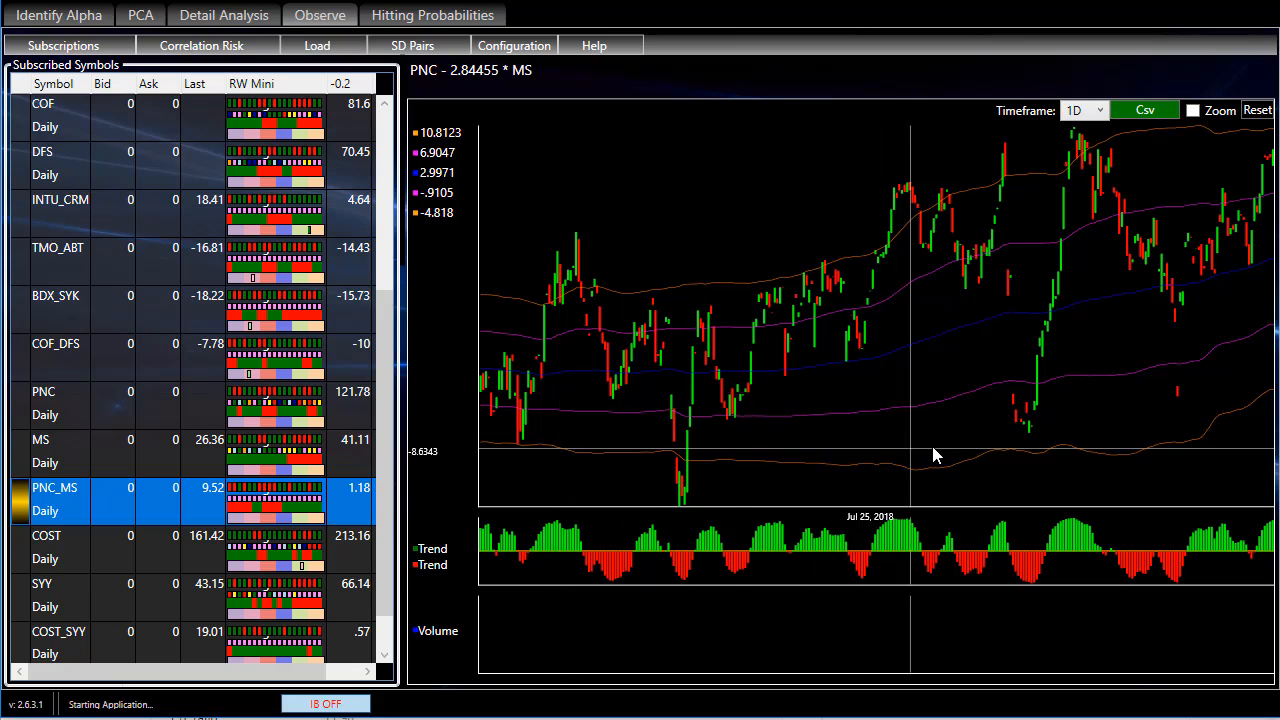
mouse_move(1245, 510)
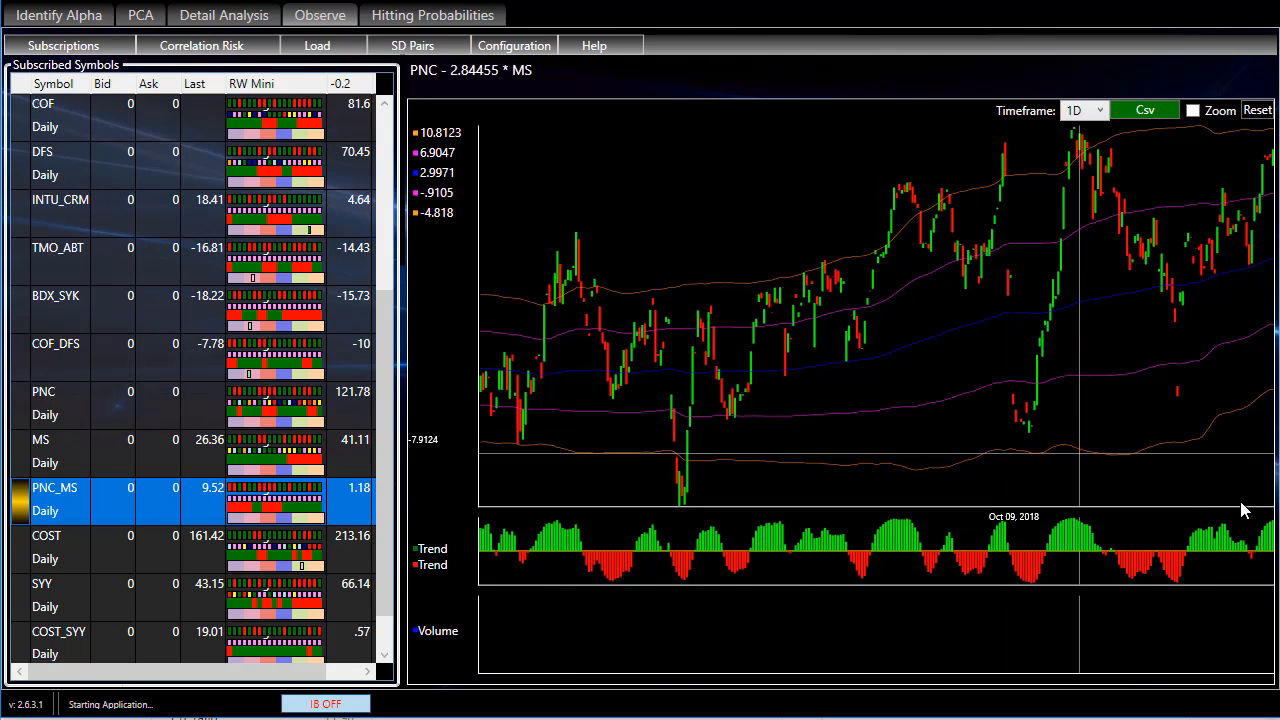
mouse_move(1270, 170)
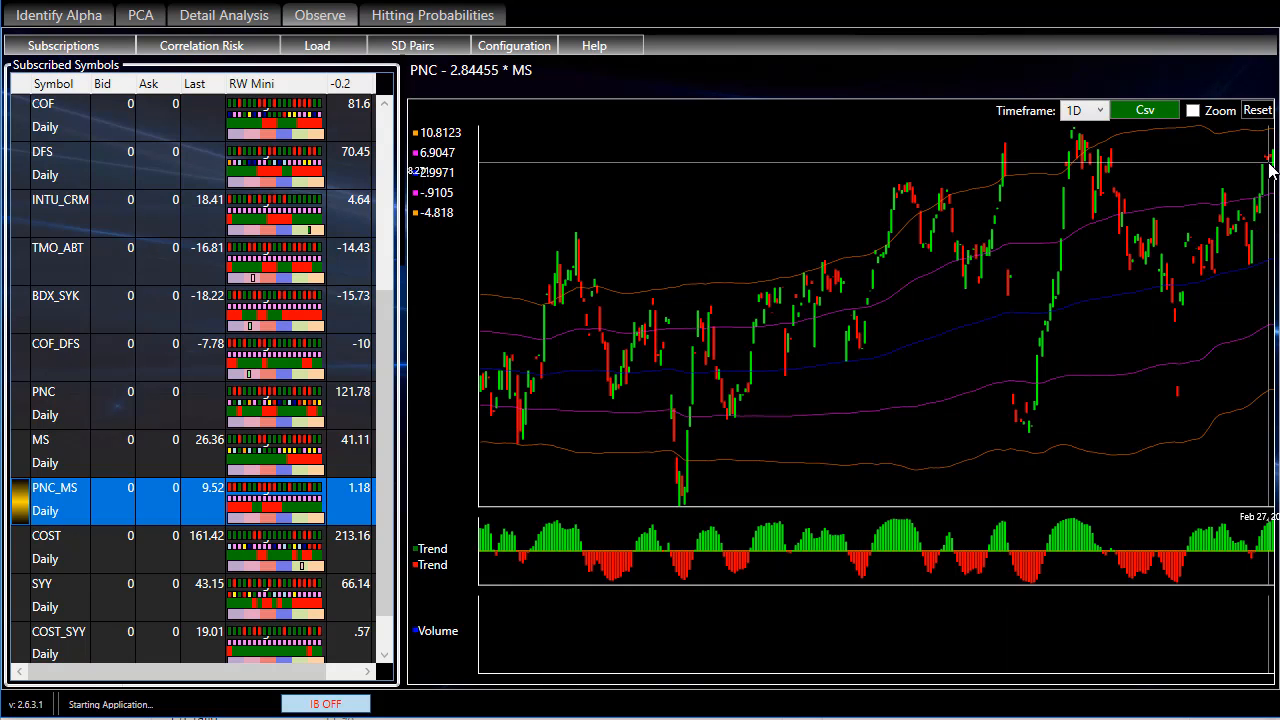
mouse_move(1270, 155)
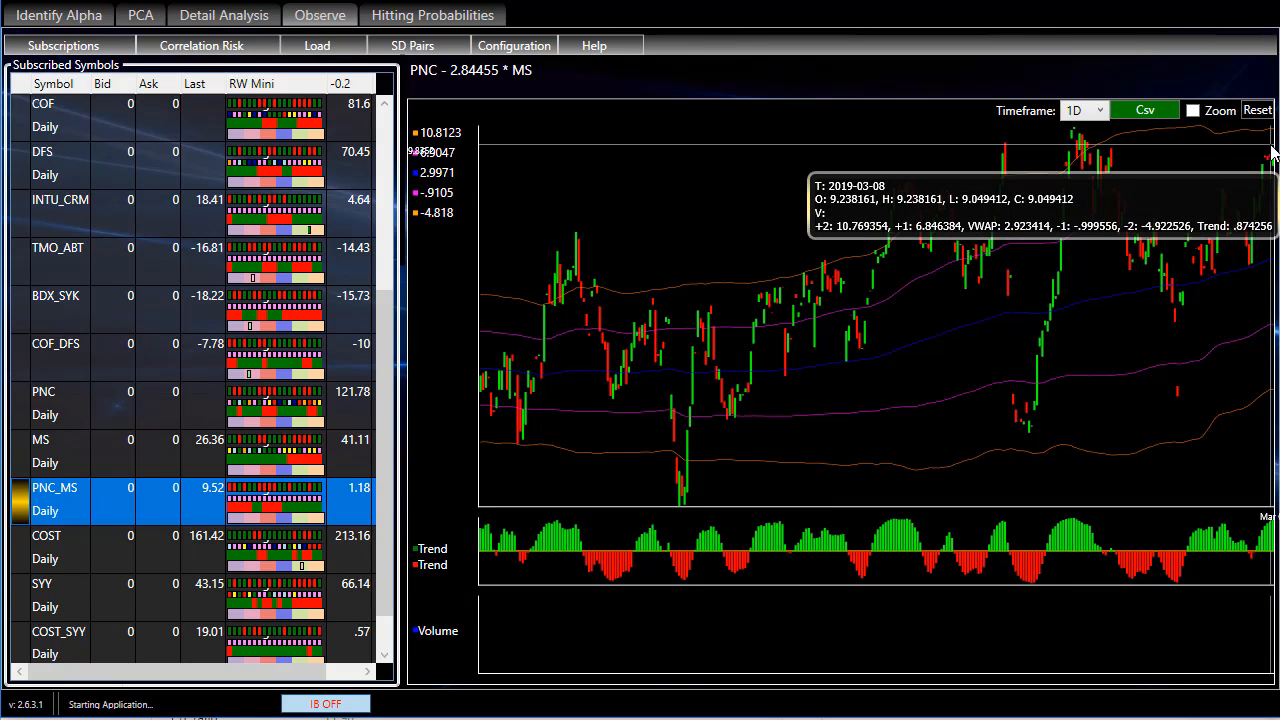
mouse_move(1260, 168)
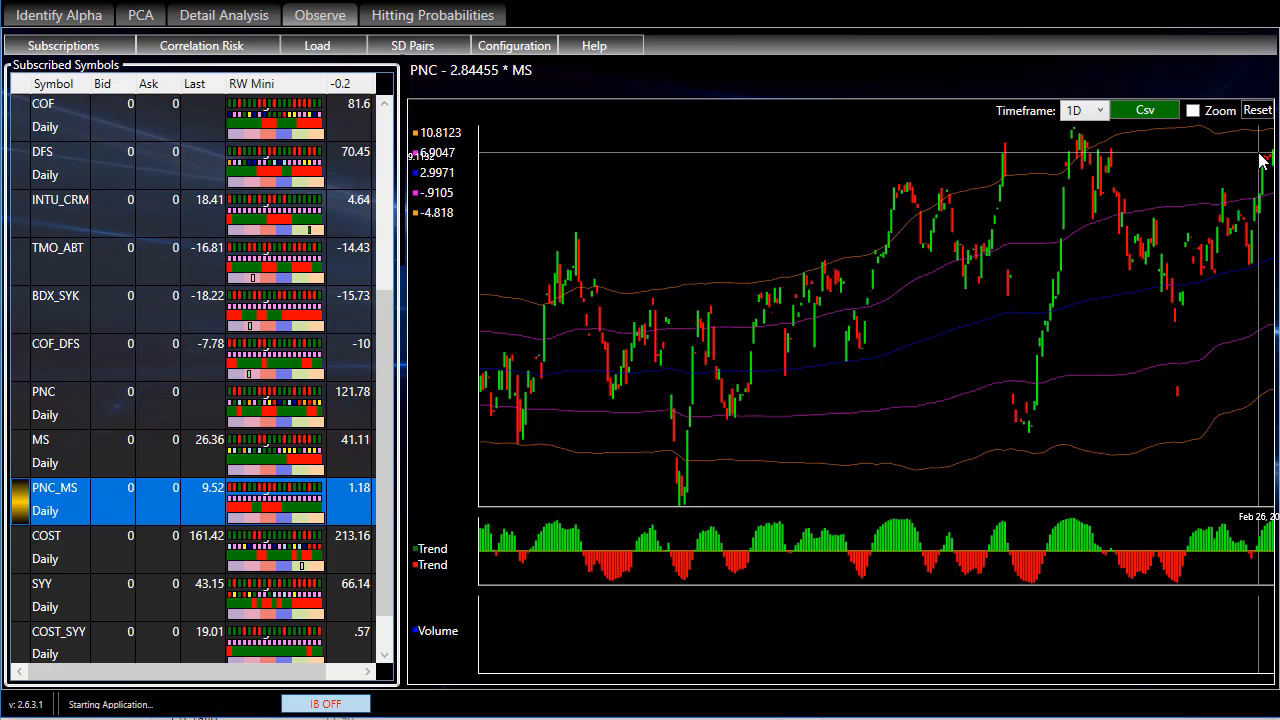
mouse_move(1258, 150)
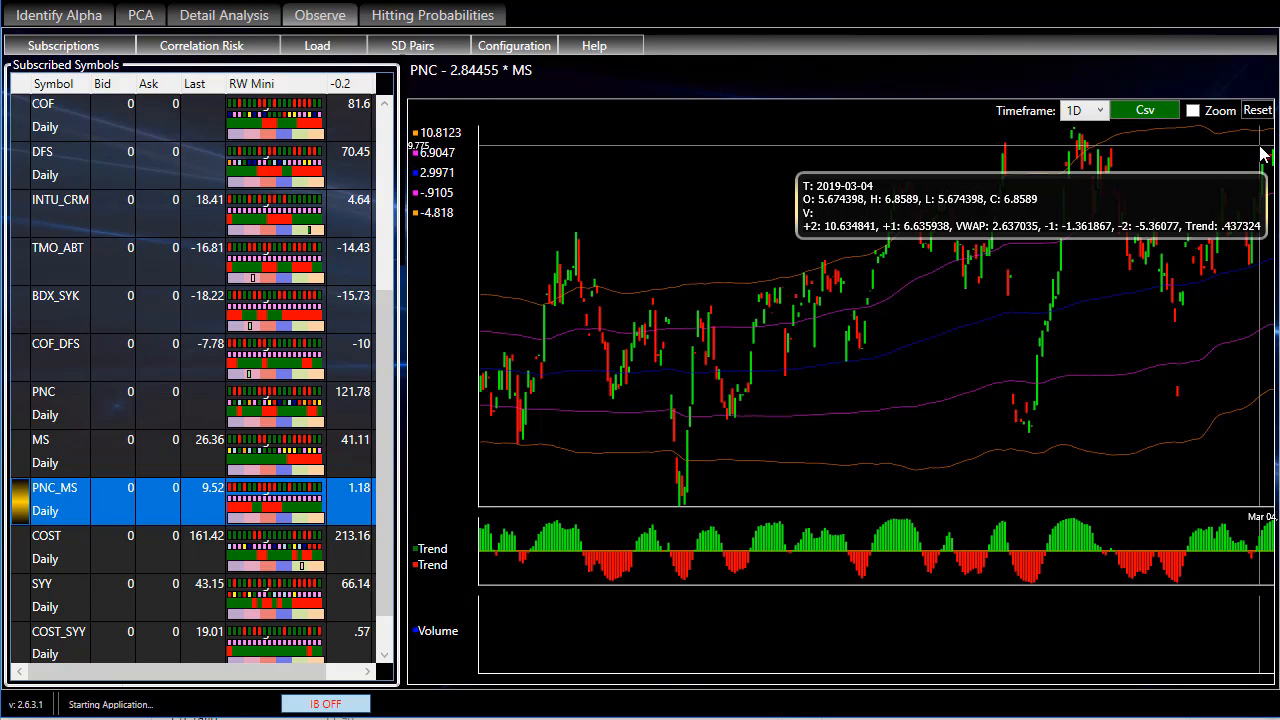
mouse_move(765, 475)
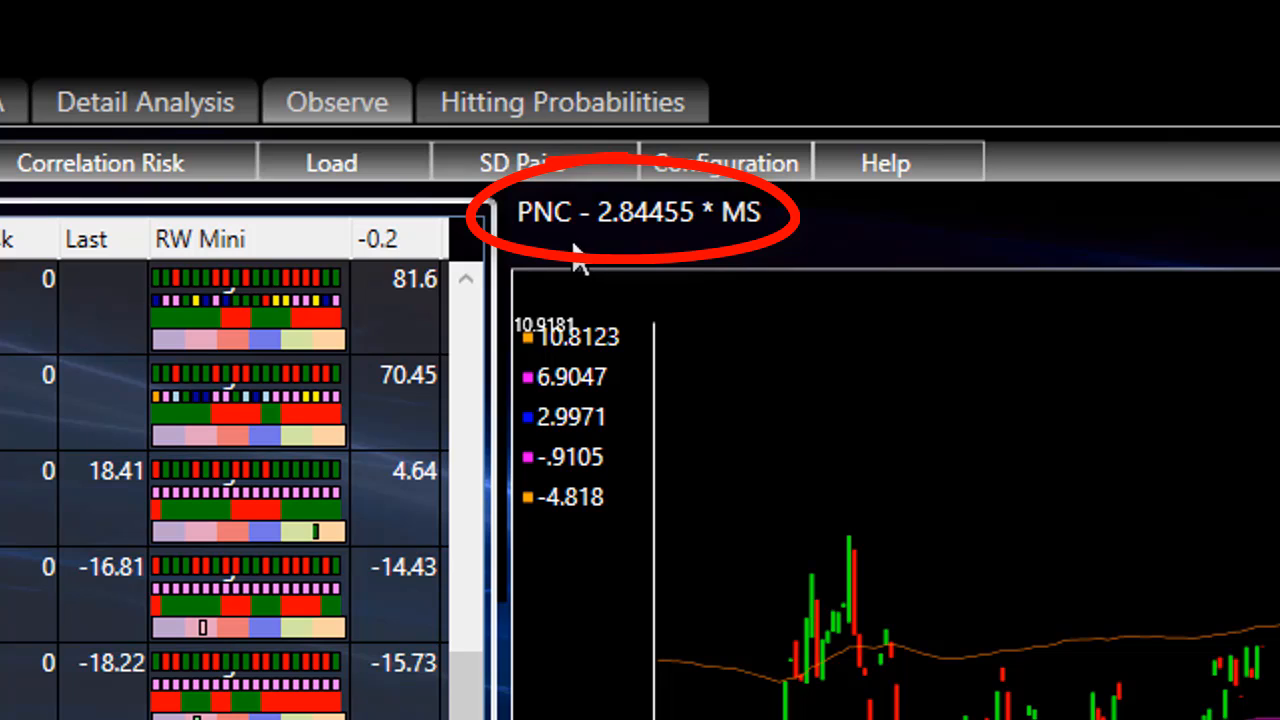
mouse_move(645, 255)
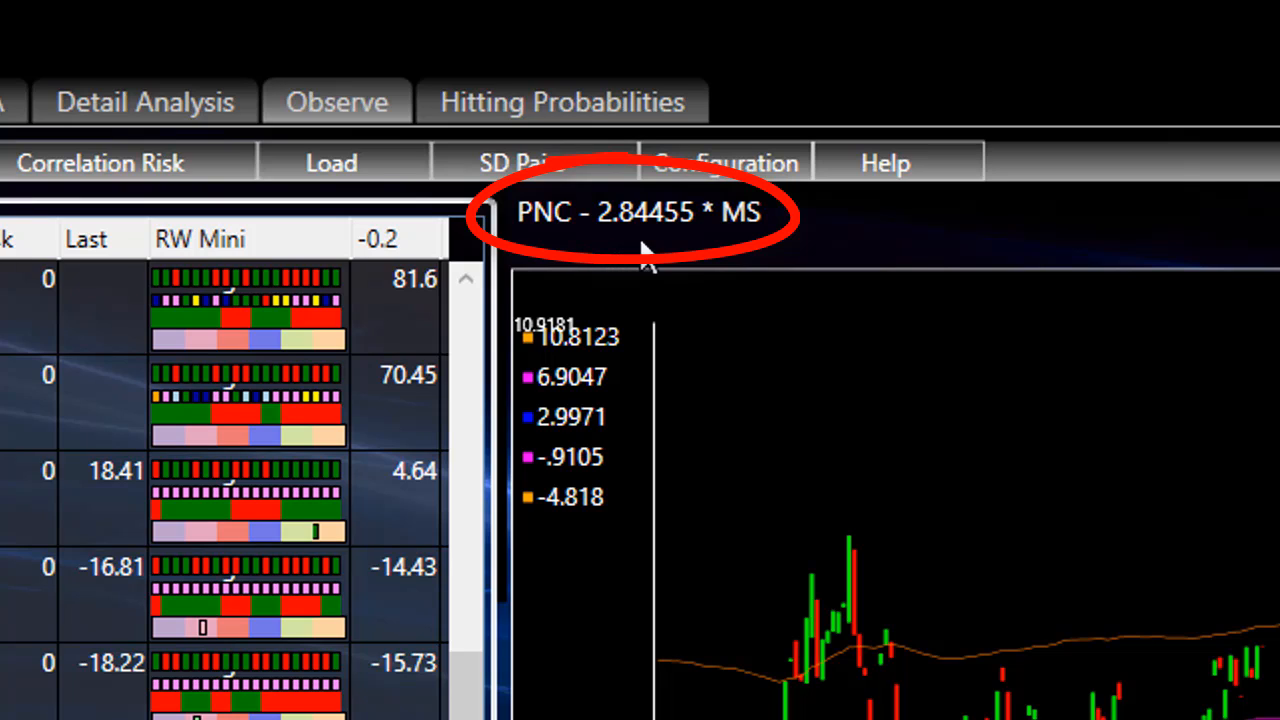
mouse_move(770, 250)
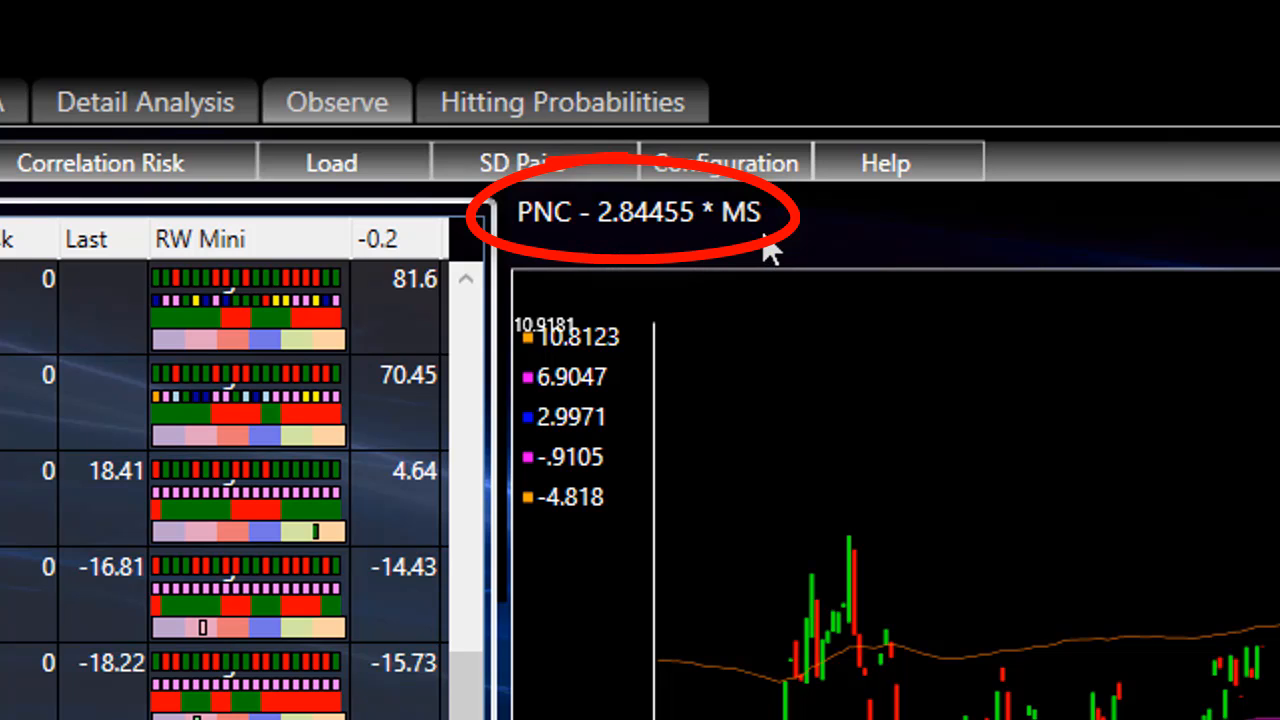
mouse_move(775, 255)
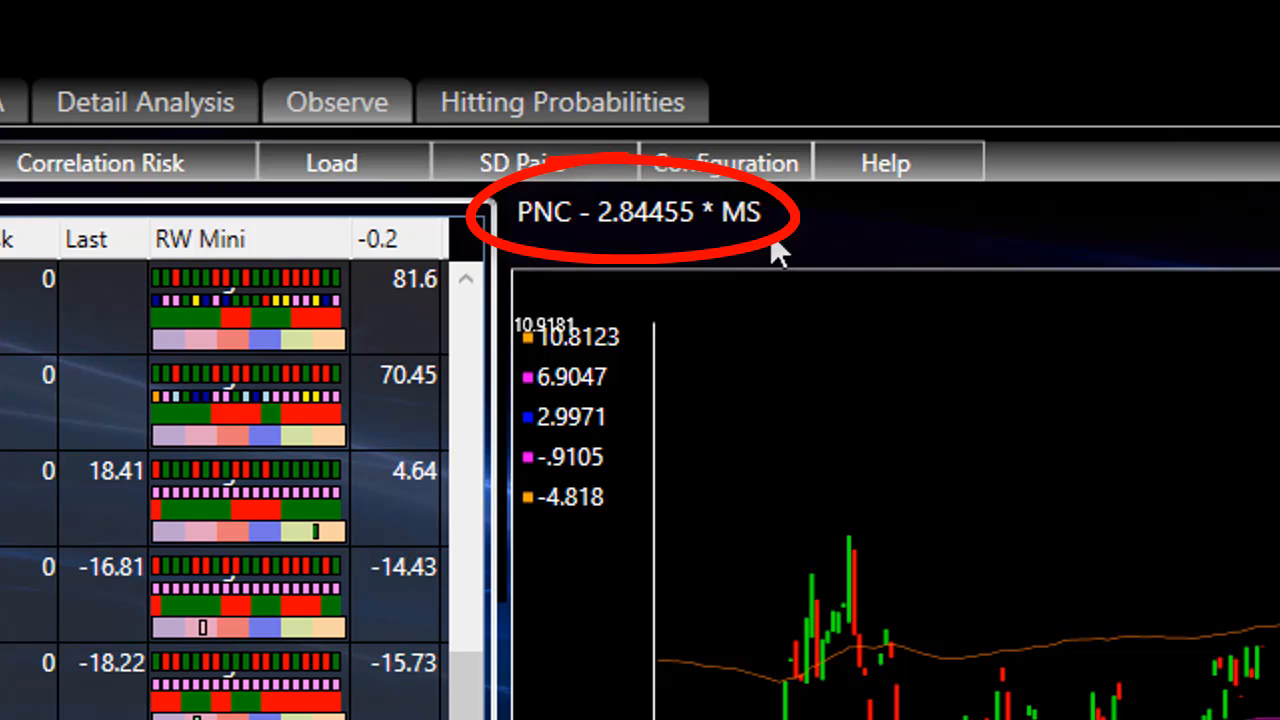
mouse_move(555, 270)
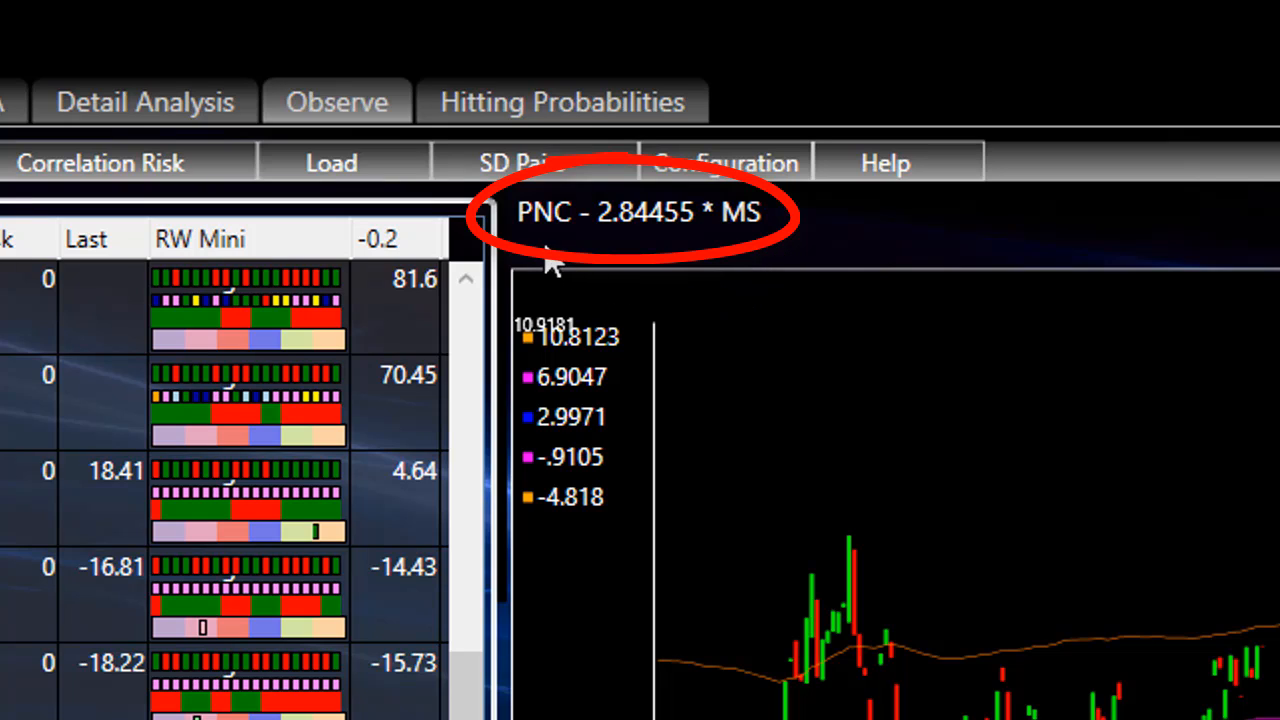
mouse_move(645, 265)
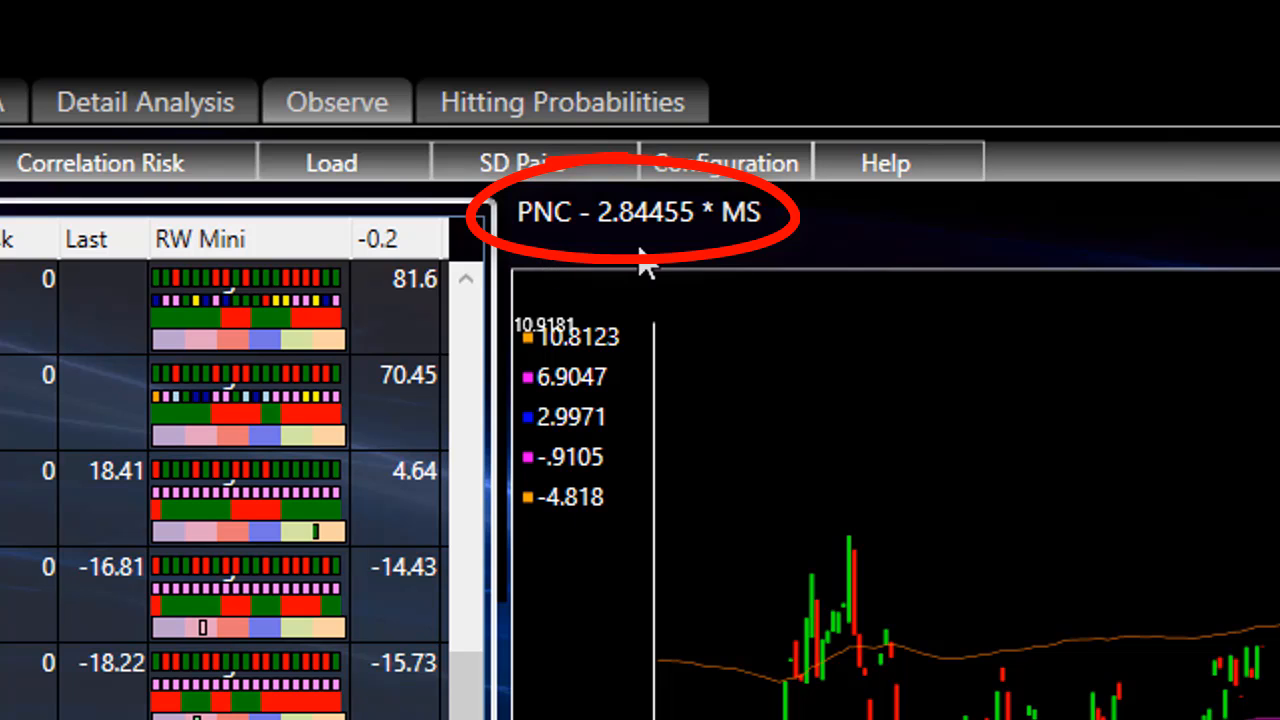
mouse_move(755, 255)
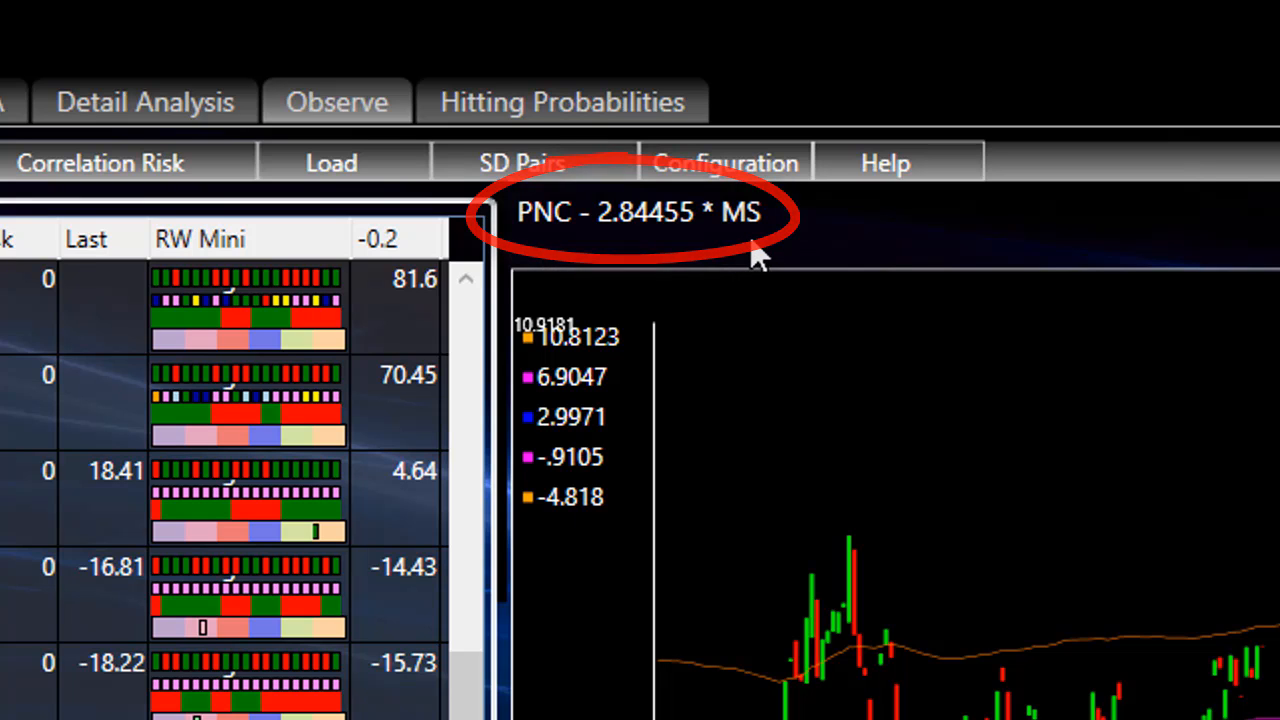